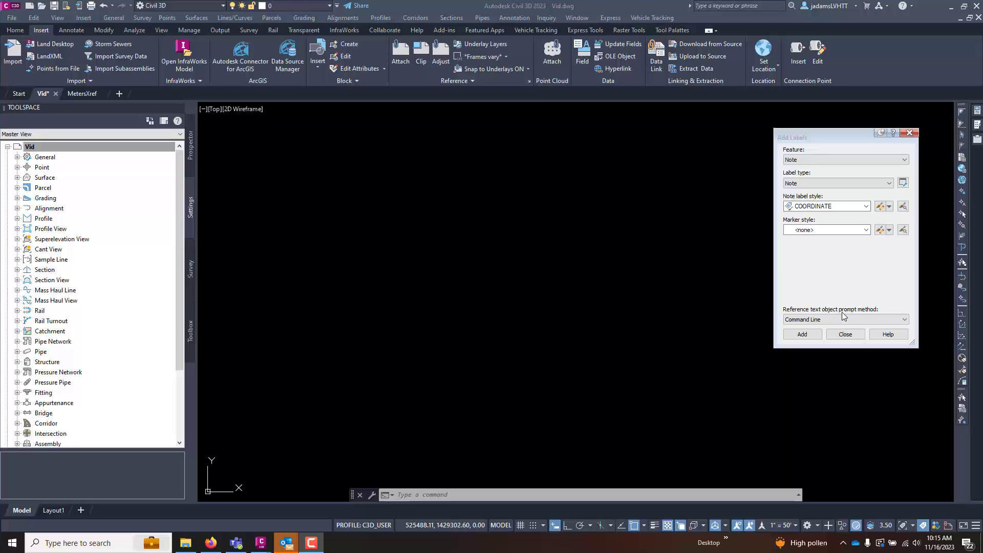
pyautogui.moveTo(874, 84)
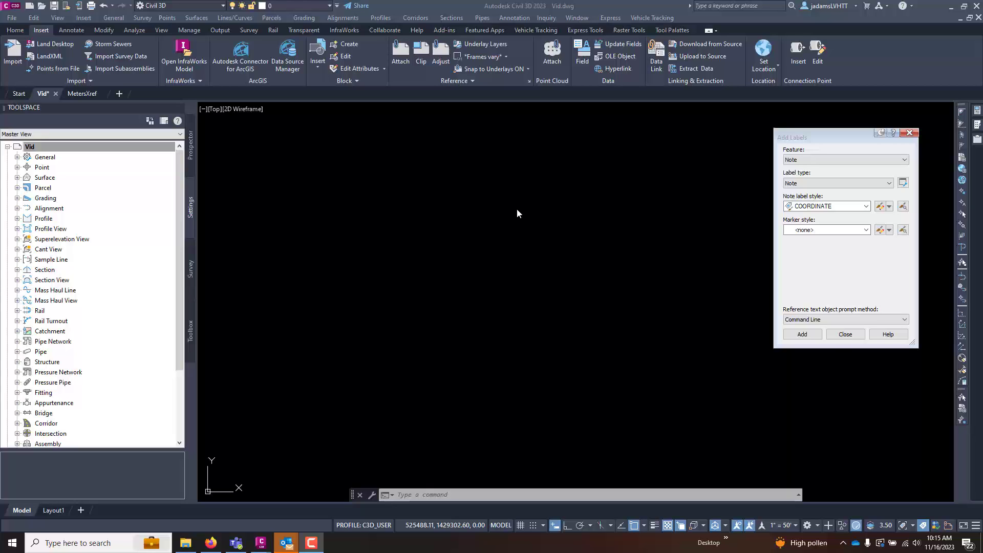
pyautogui.moveTo(313, 223)
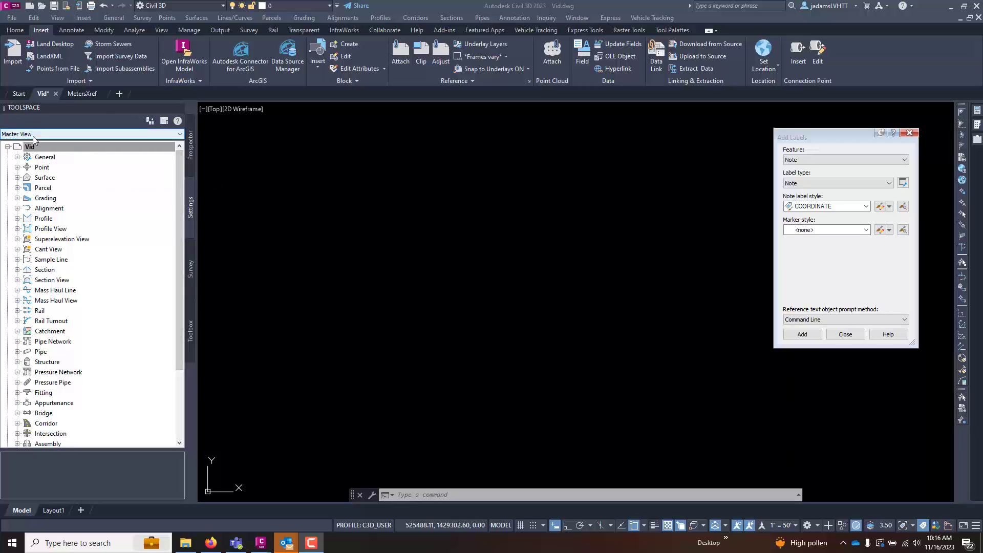
# Bring up Edit Drawing Settings for the Vid drawing from Toolspace Settings
pyautogui.rightClick(31, 148)
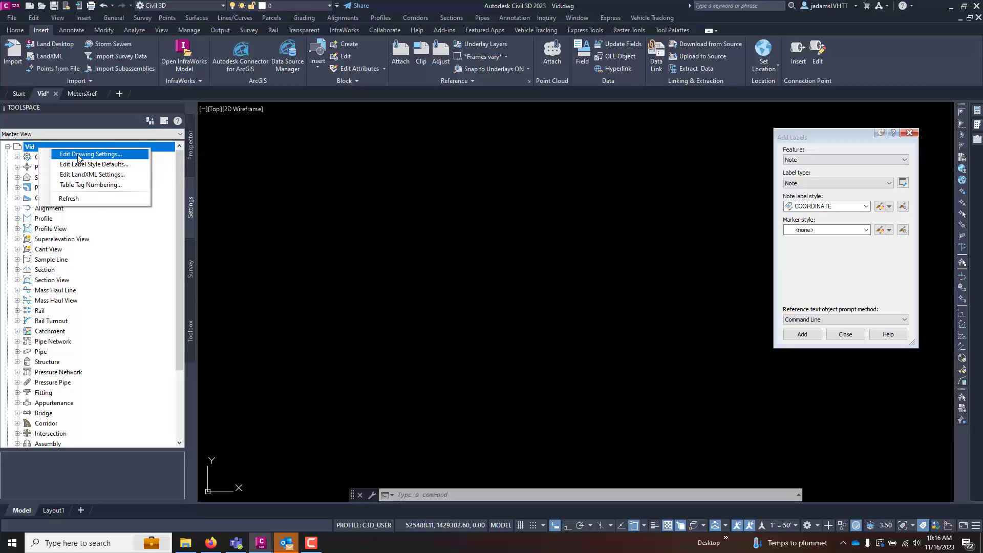
pyautogui.click(91, 153)
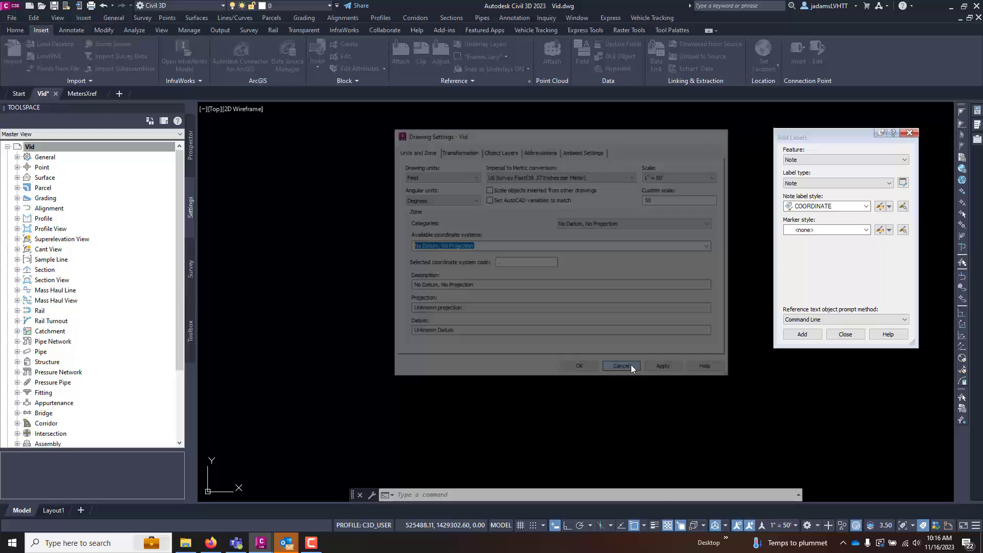
pyautogui.click(621, 366)
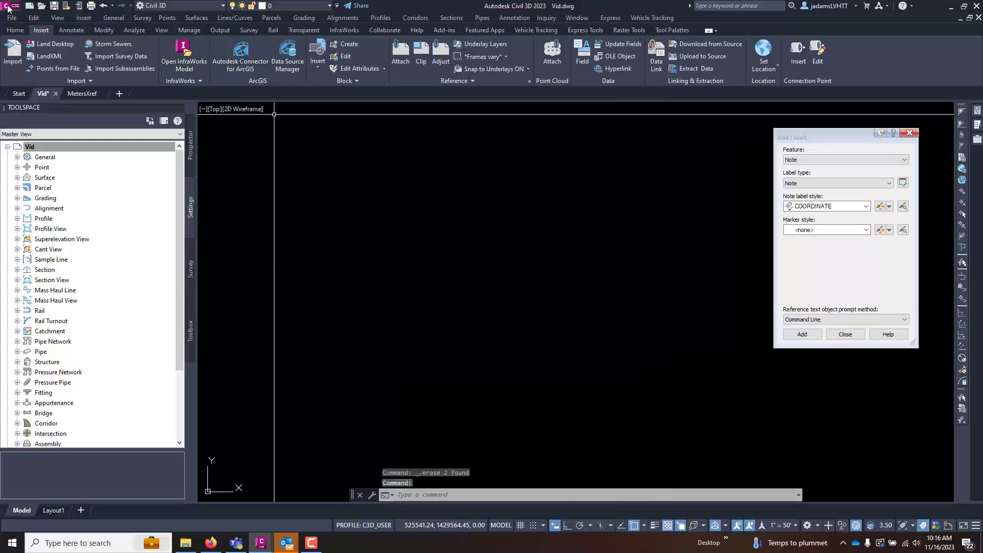
pyautogui.click(6, 6)
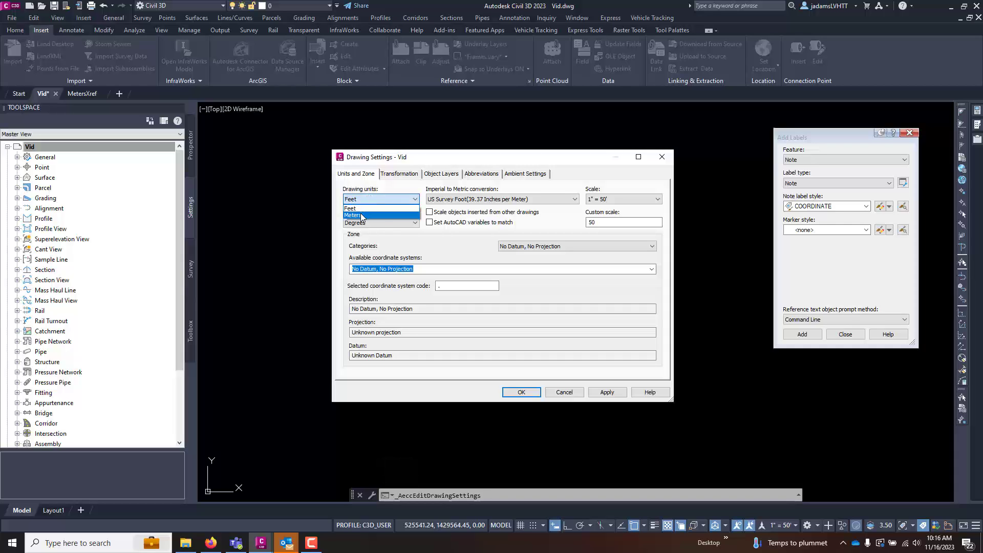
# Keep drawing units at Feet and check the imperial-to-metric conversion is US Survey Foot
pyautogui.click(364, 208)
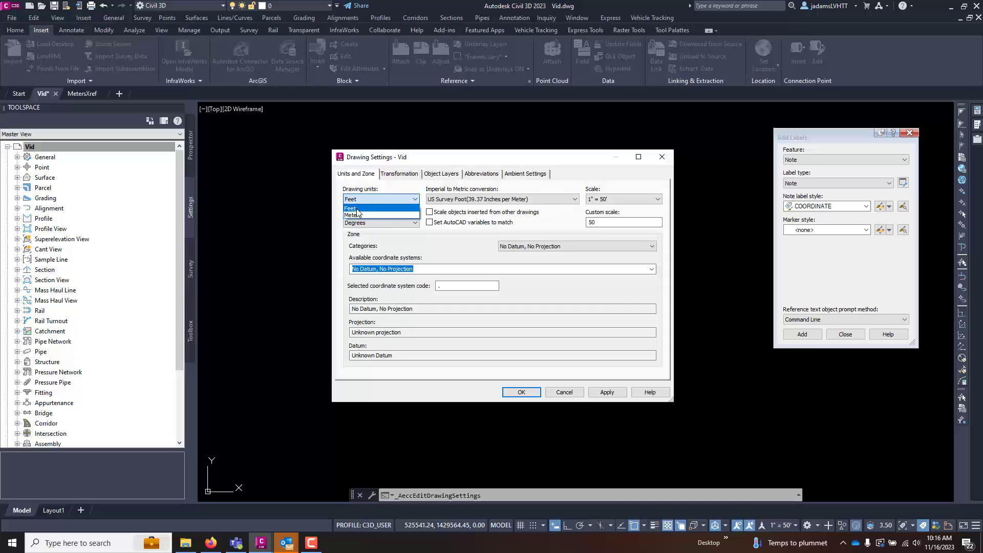
pyautogui.click(350, 208)
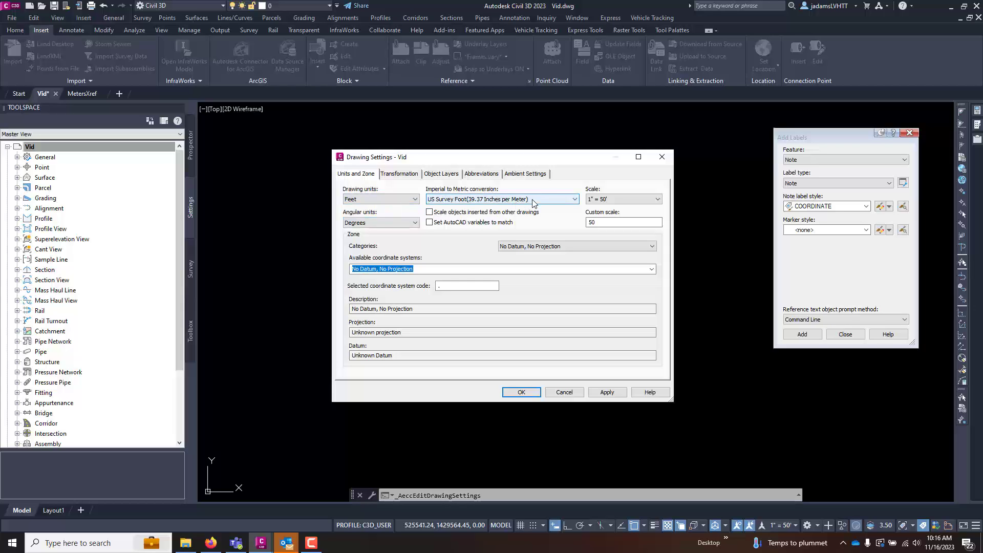
pyautogui.moveTo(462, 200)
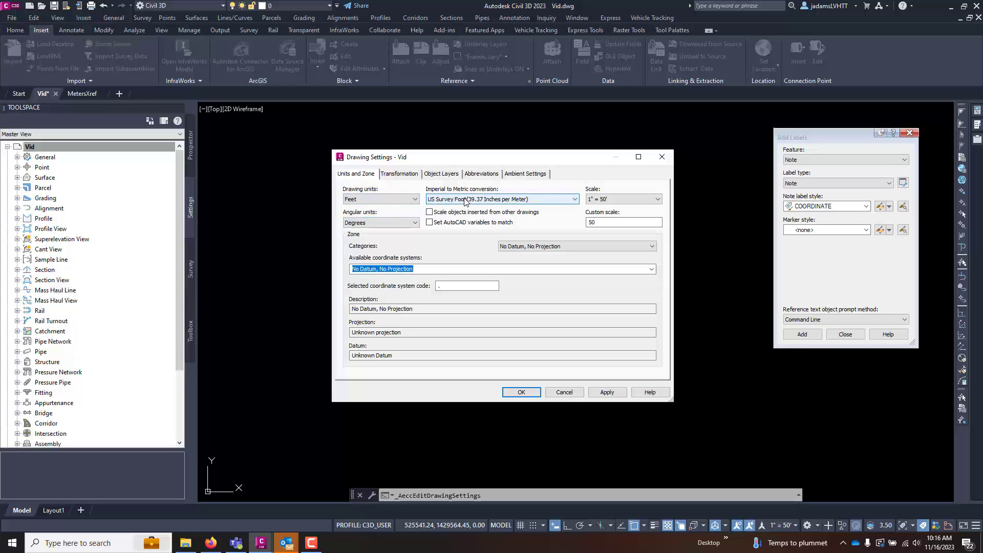
pyautogui.click(573, 199)
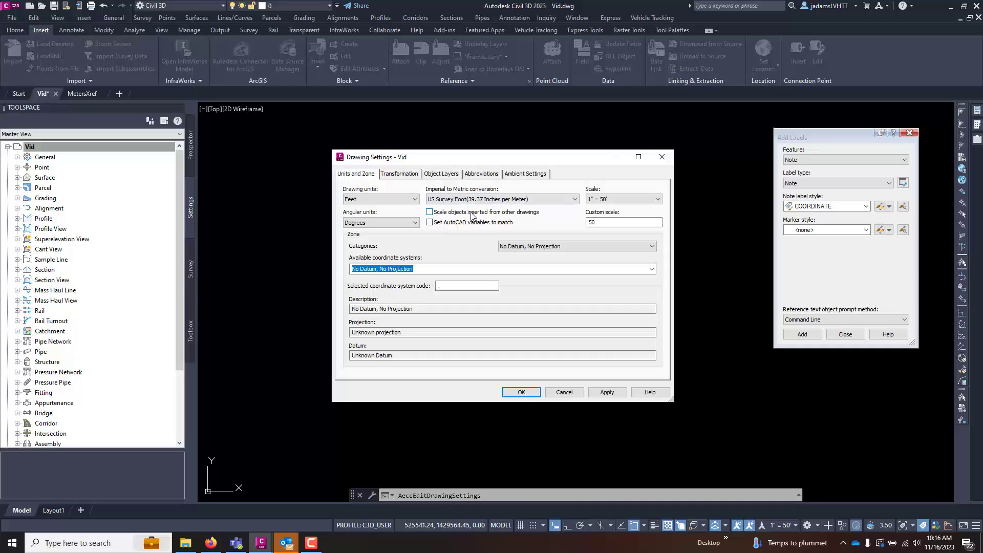
pyautogui.moveTo(467, 215)
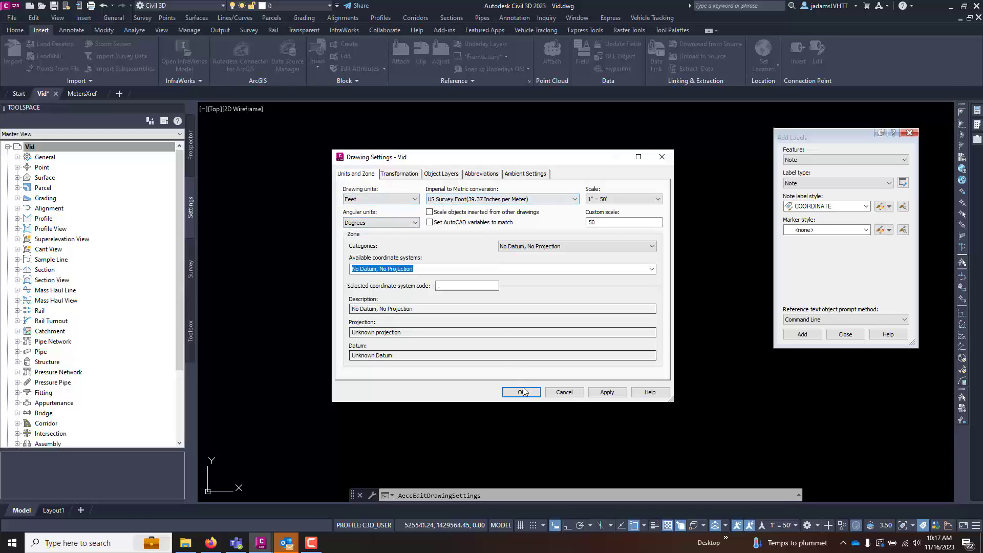
# Close Drawing Settings and bring up Drawing Units, keeping the insertion scale Unitless
pyautogui.click(521, 392)
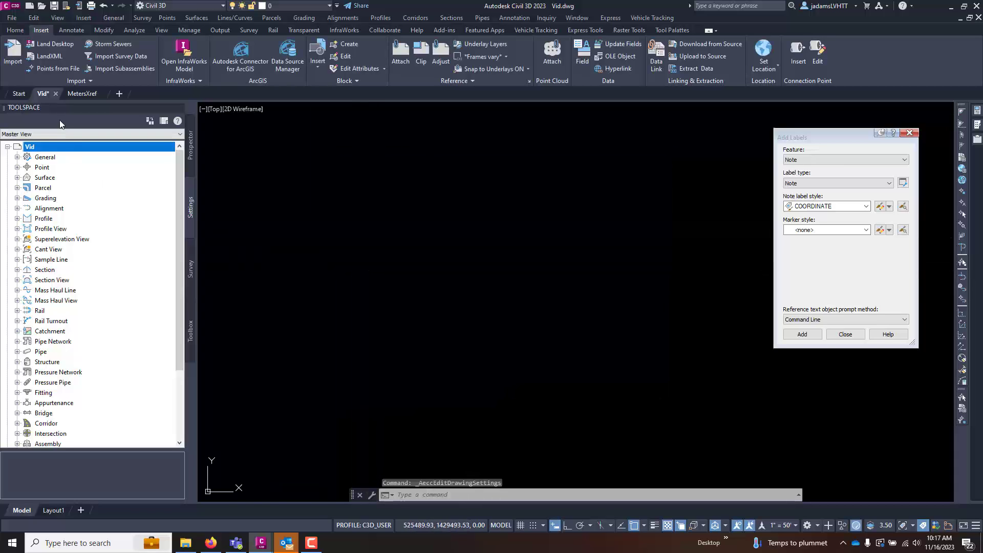
pyautogui.click(7, 6)
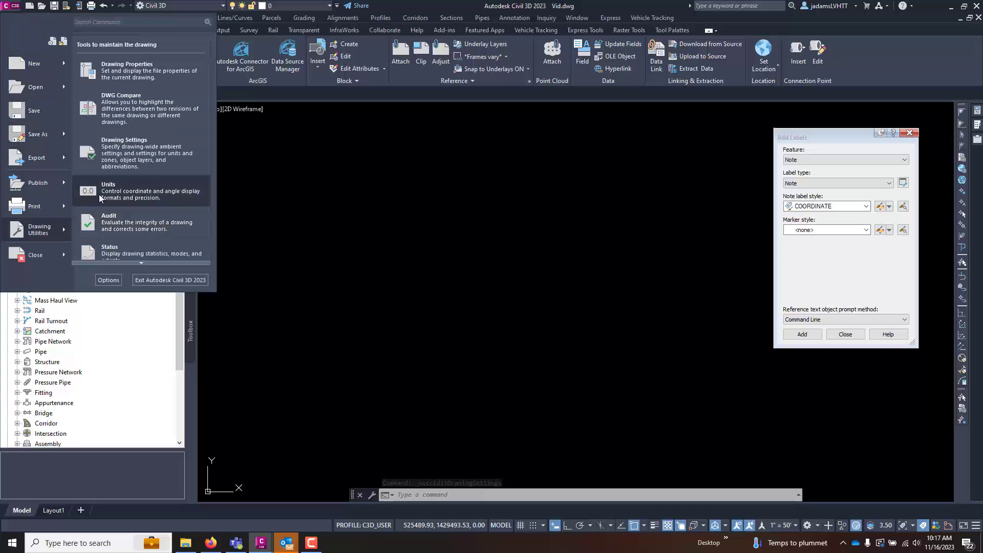
pyautogui.click(128, 191)
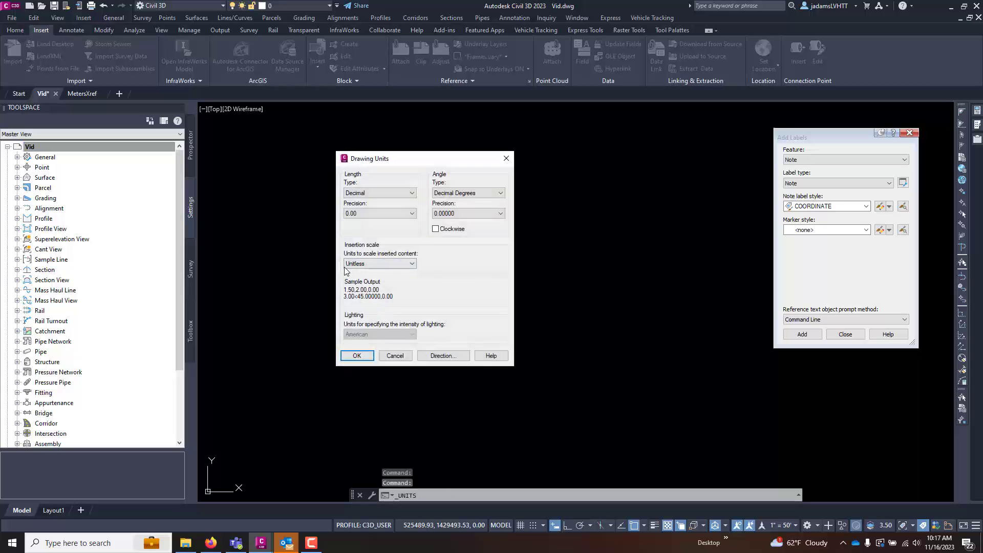
pyautogui.moveTo(422, 249)
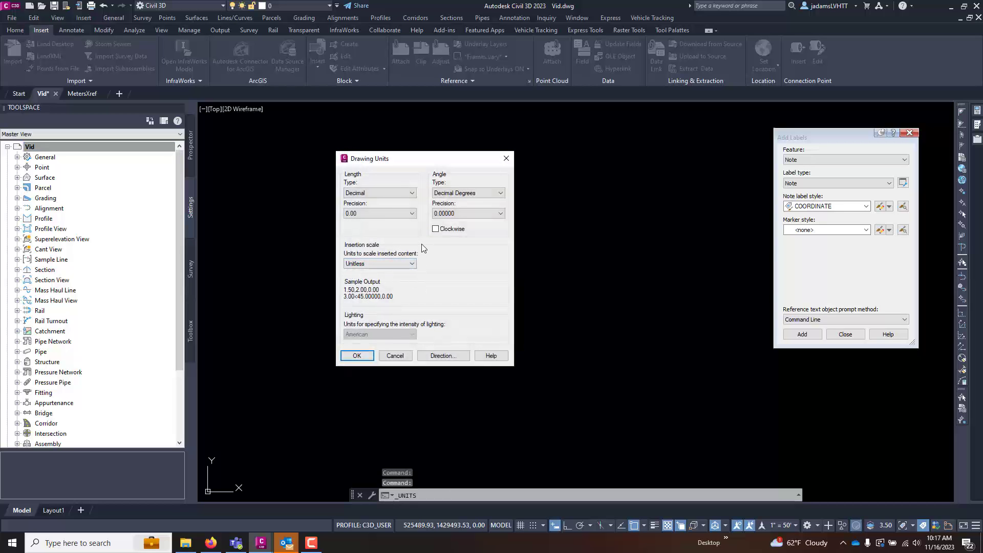
pyautogui.moveTo(409, 264)
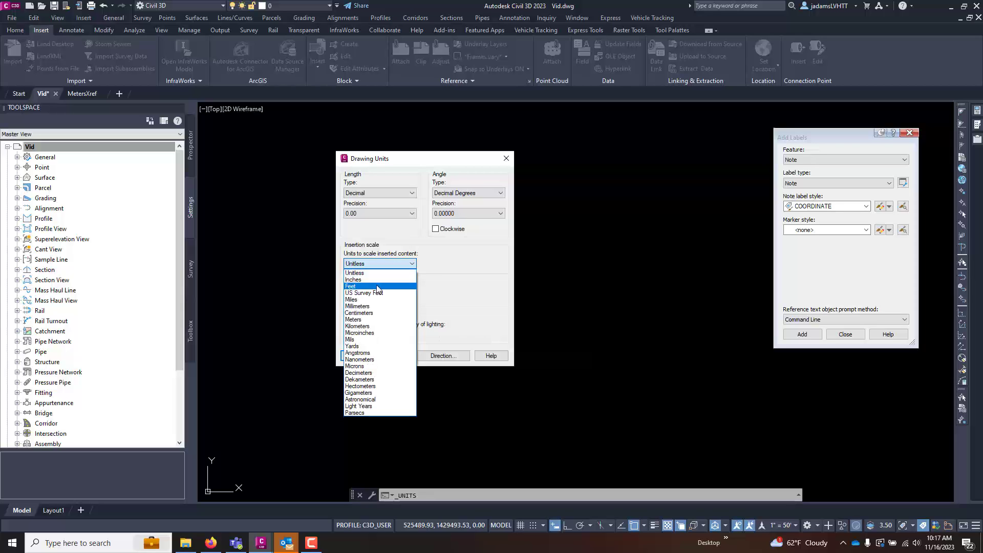
pyautogui.moveTo(363, 293)
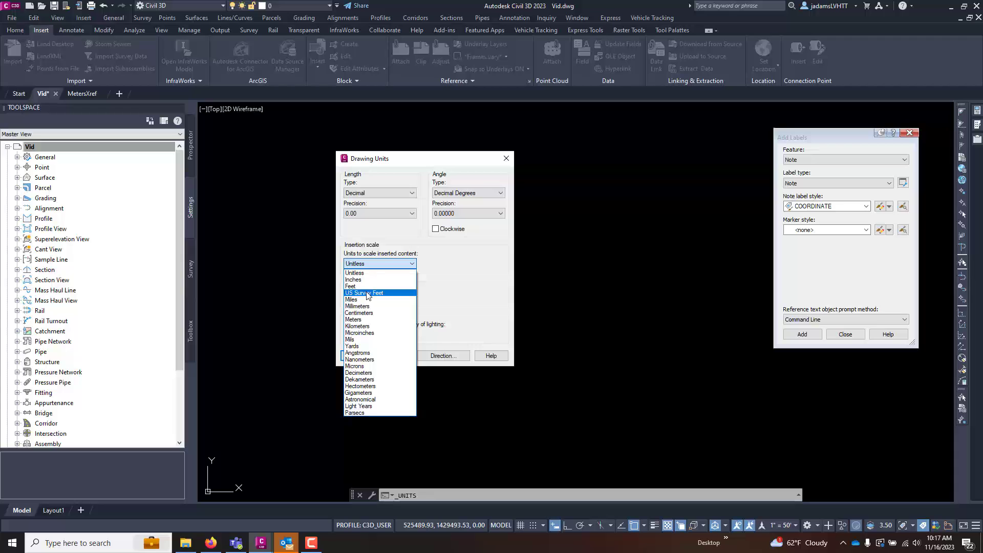
pyautogui.moveTo(363, 287)
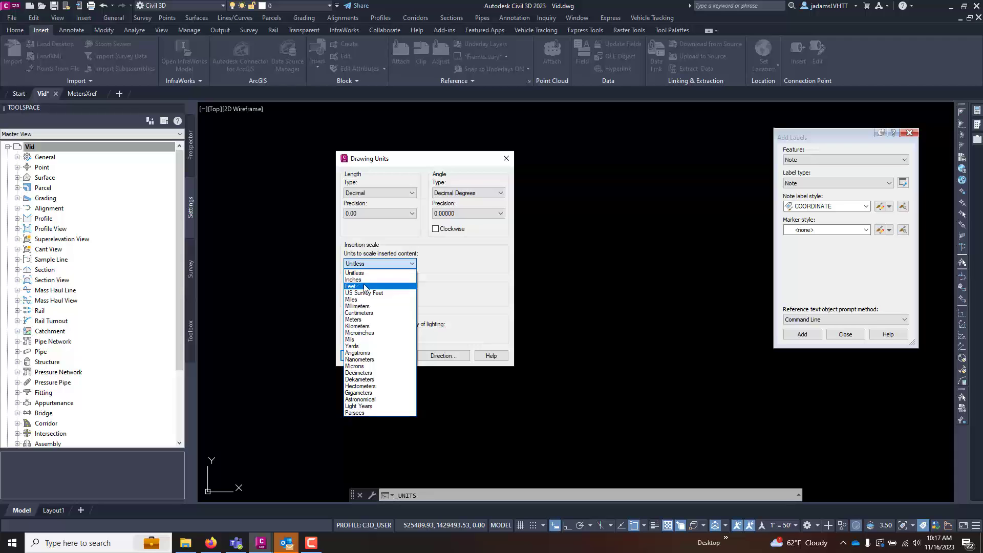
pyautogui.moveTo(358, 312)
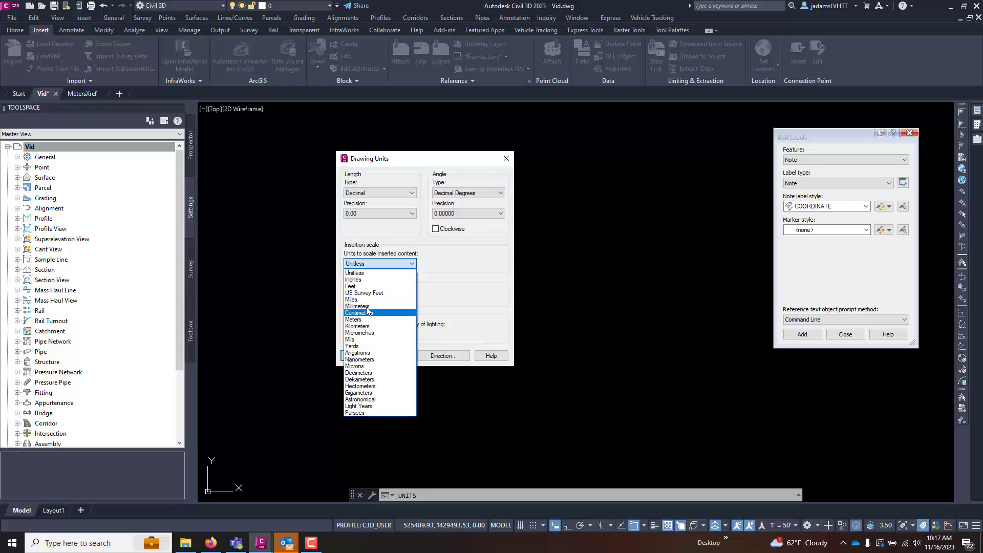
pyautogui.moveTo(354, 272)
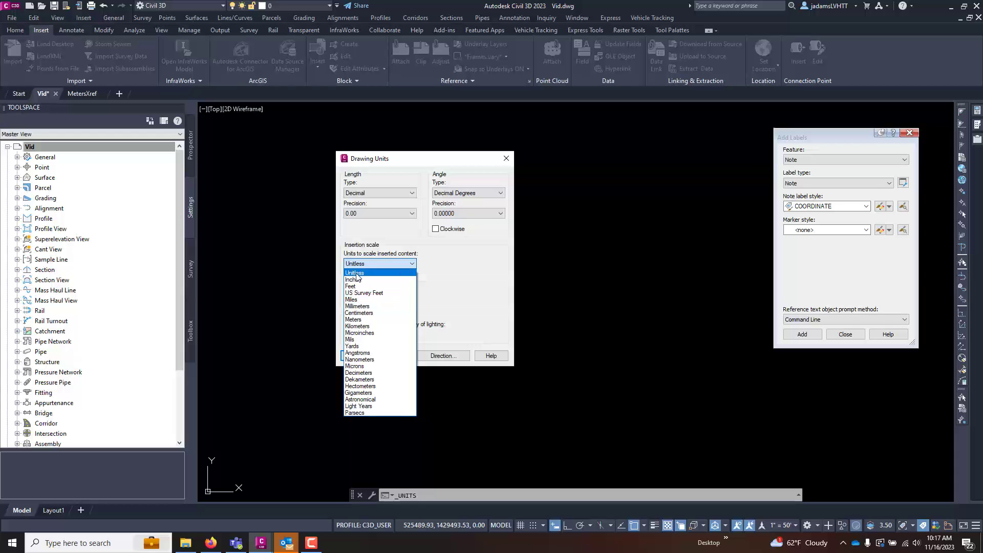
pyautogui.moveTo(357, 306)
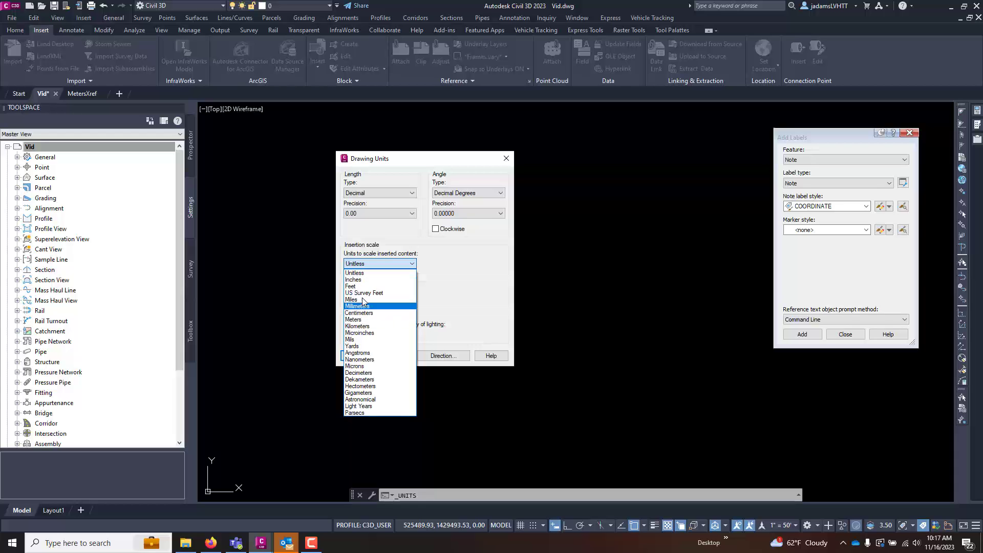
pyautogui.moveTo(367, 275)
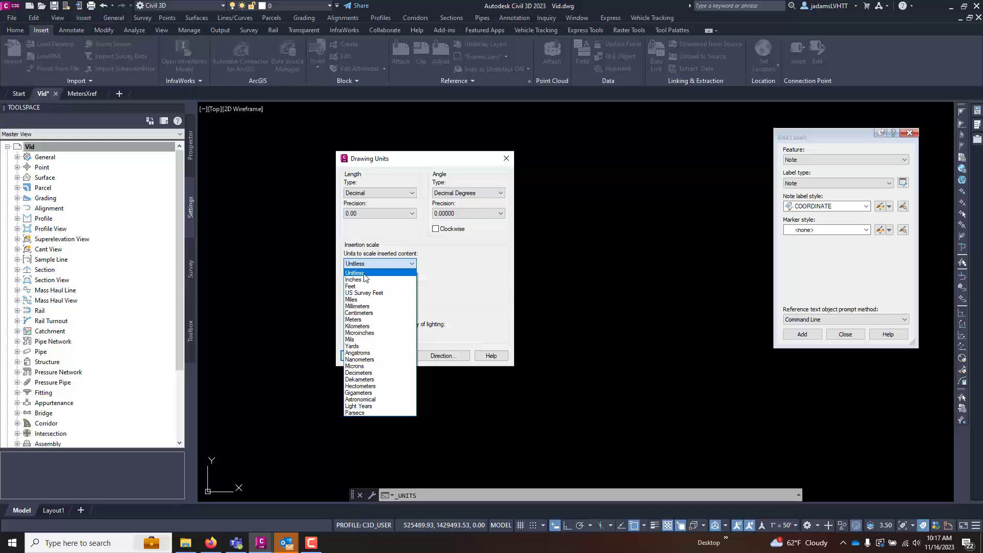
pyautogui.click(354, 272)
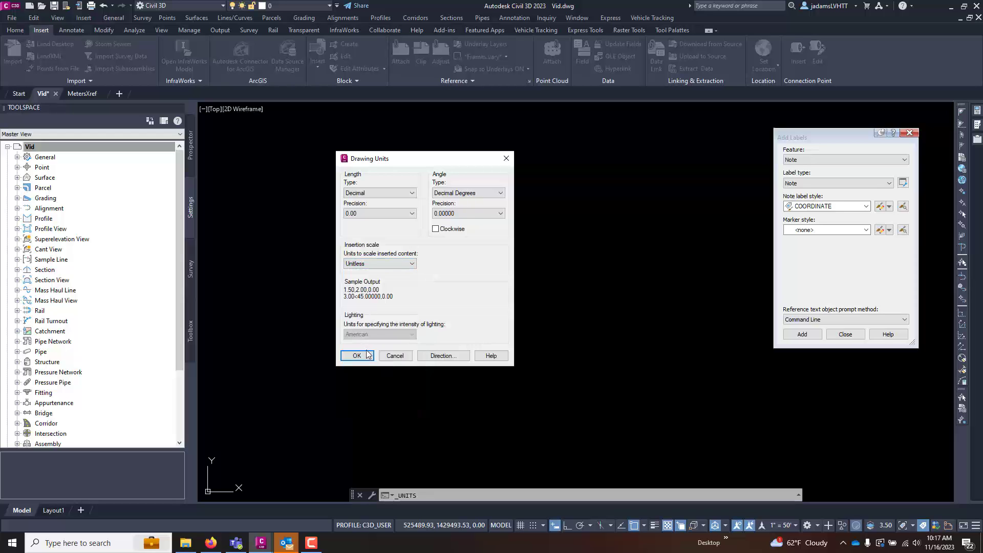
# Confirm the Drawing Units dialog with the insertion scale left Unitless
pyautogui.click(356, 357)
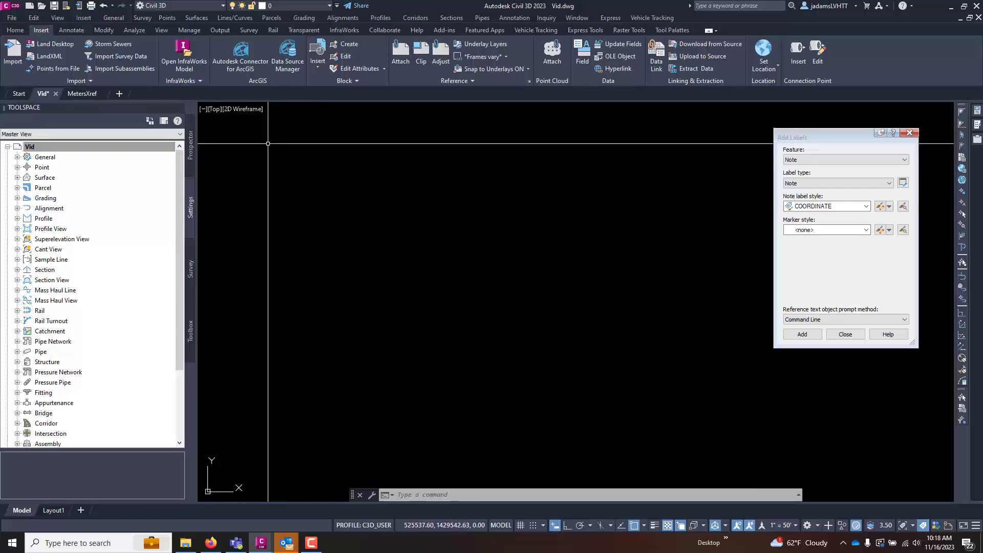
# Reopen the Vid drawing settings and close them unchanged
pyautogui.rightClick(29, 146)
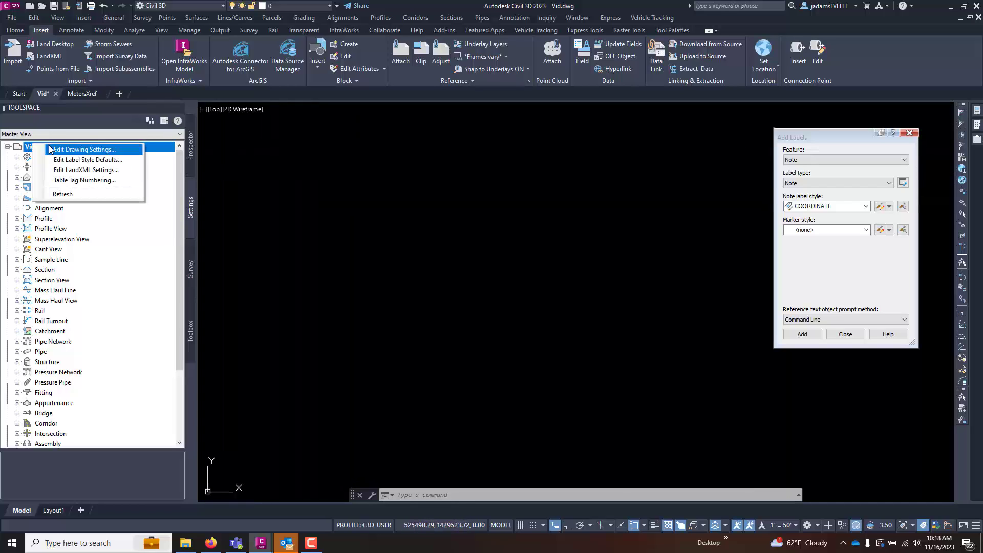
pyautogui.click(84, 150)
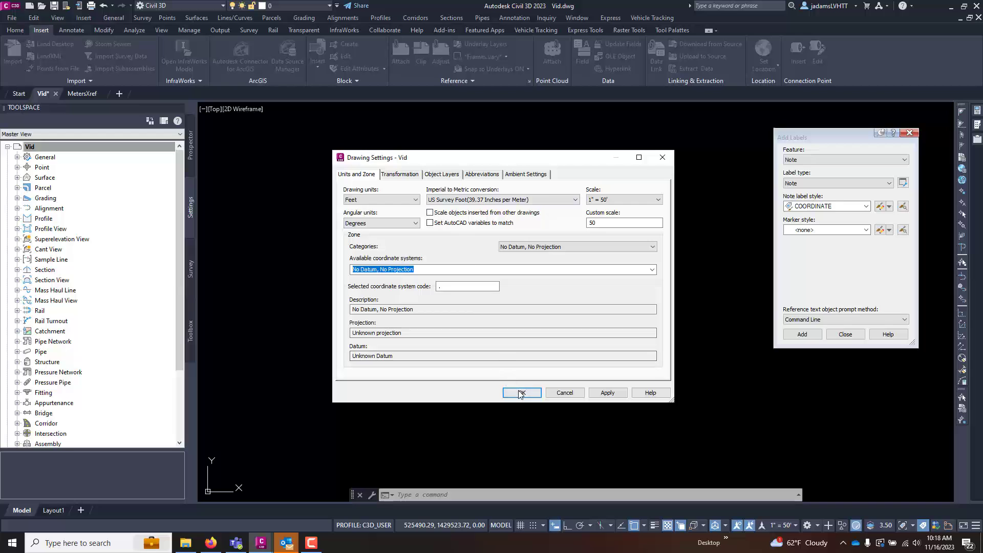
pyautogui.click(521, 394)
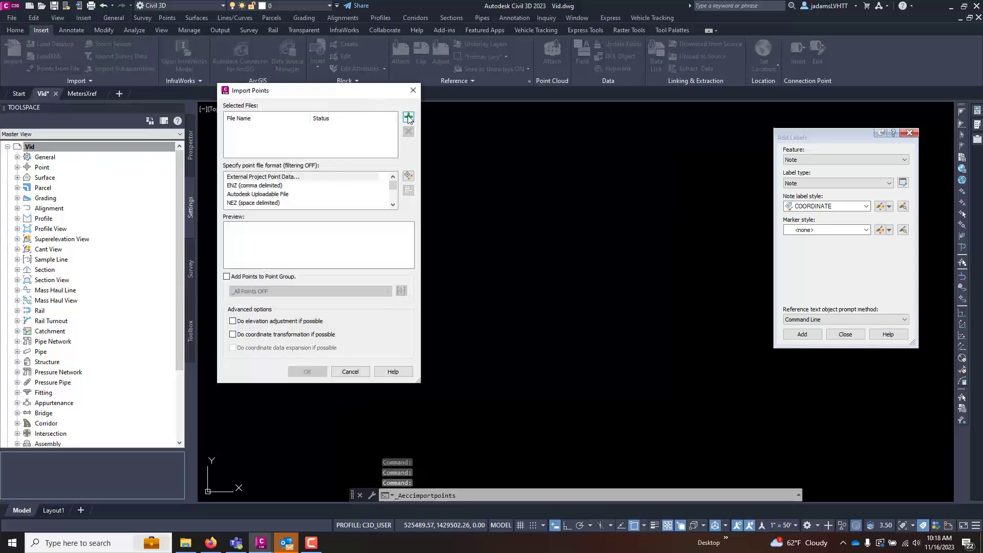
# Import COGO.csv with the PNEZD (comma delimited) format so point 40001 appears
pyautogui.click(407, 117)
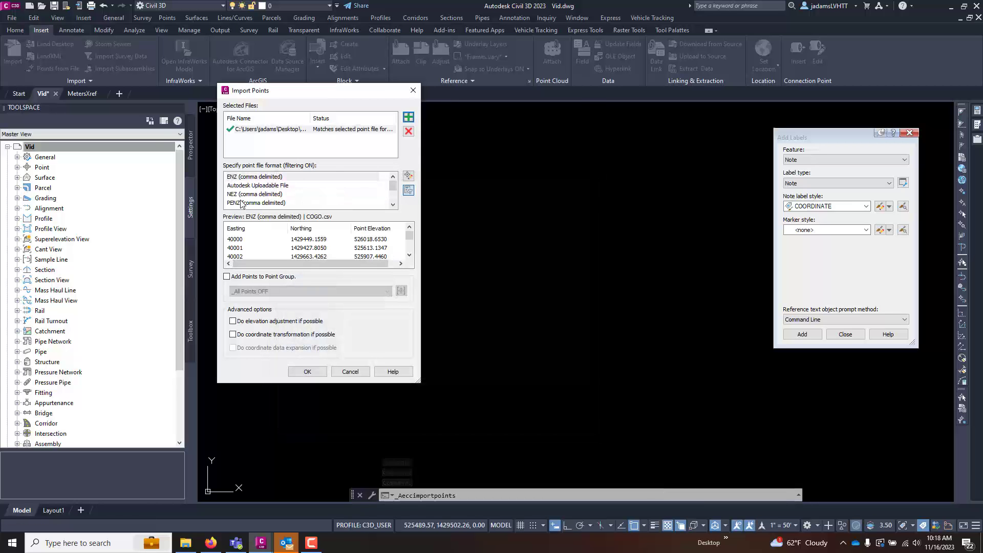
pyautogui.click(271, 203)
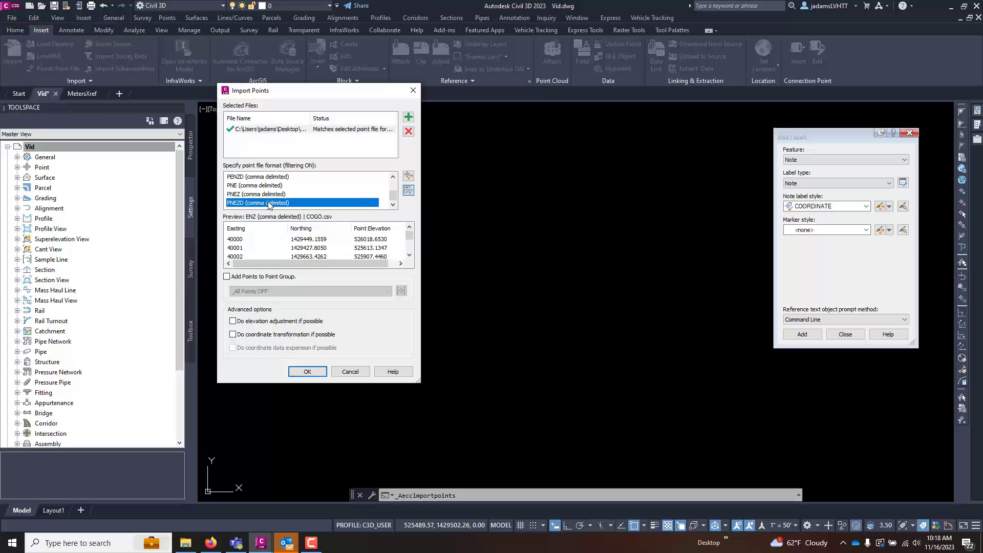
pyautogui.click(307, 372)
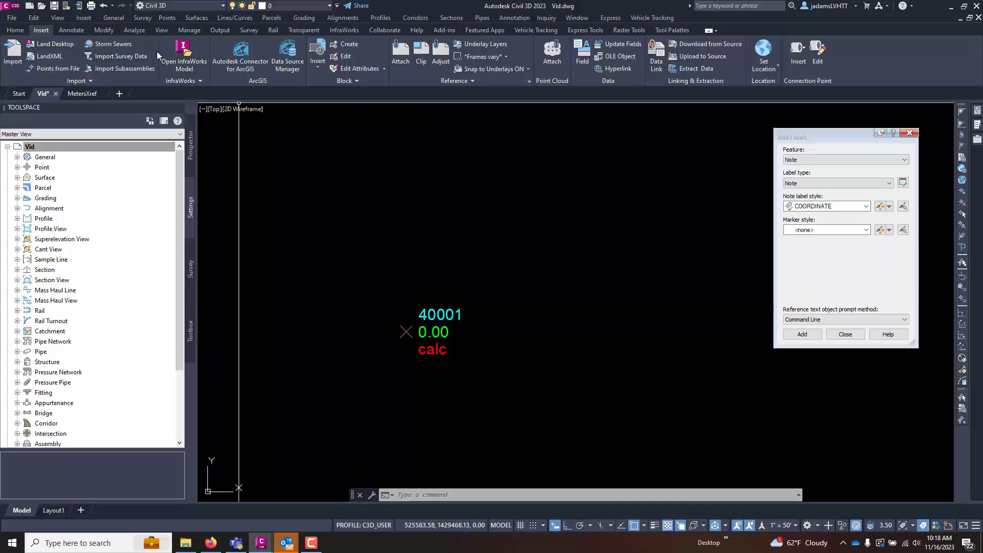
# Place a COORDINATE note label showing northing and easting on point 40001
pyautogui.click(72, 30)
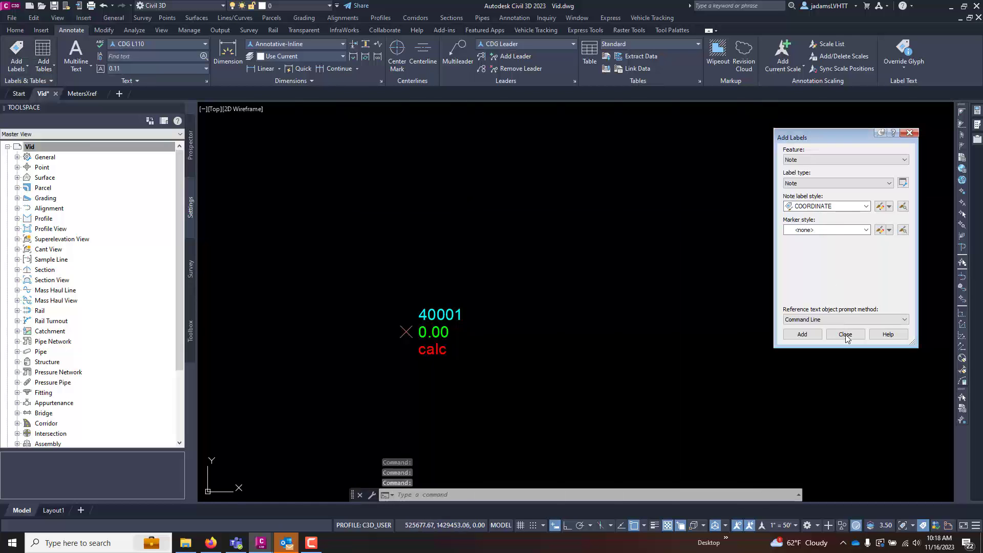
pyautogui.click(802, 333)
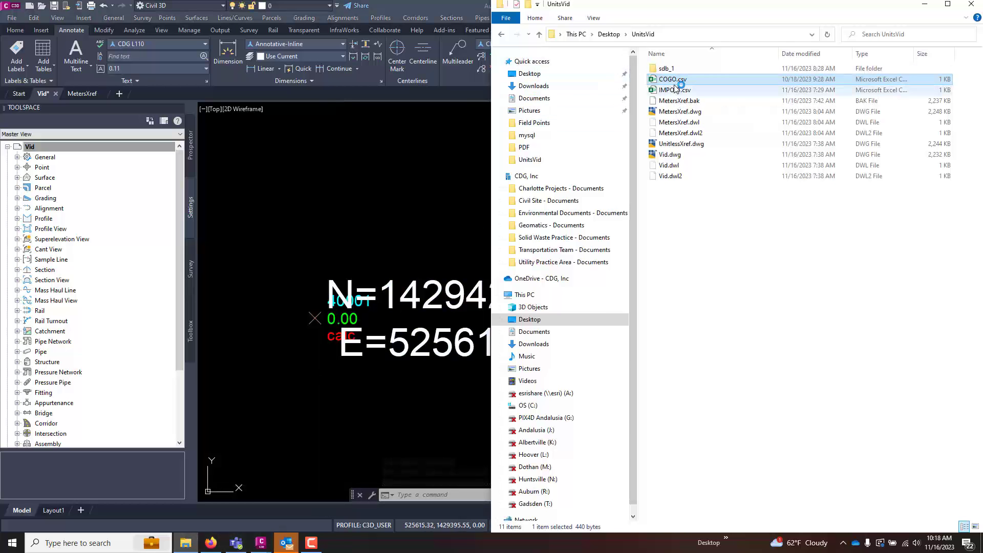
# Open COGO.csv in Excel, widen the coordinate columns and check point 40001's northing
pyautogui.doubleClick(671, 79)
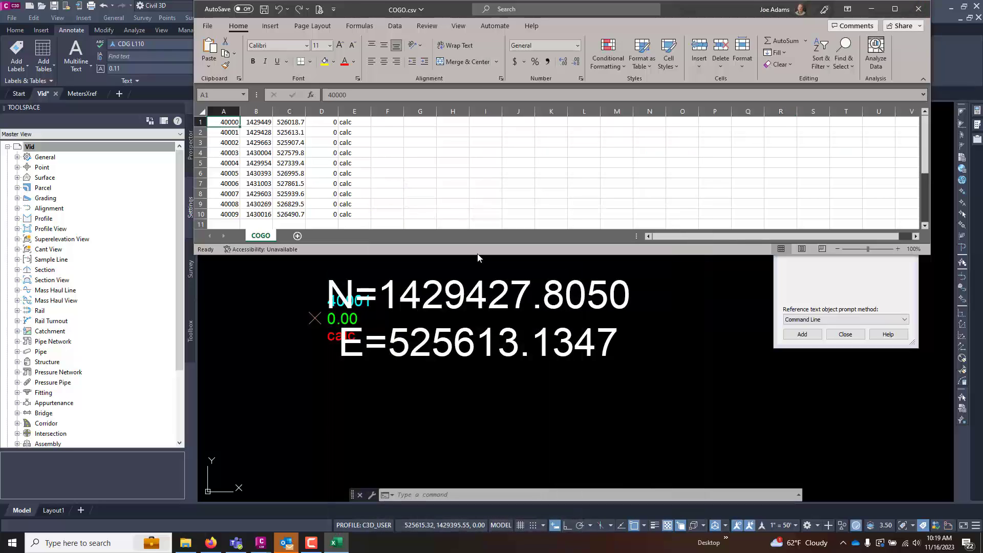
pyautogui.click(289, 142)
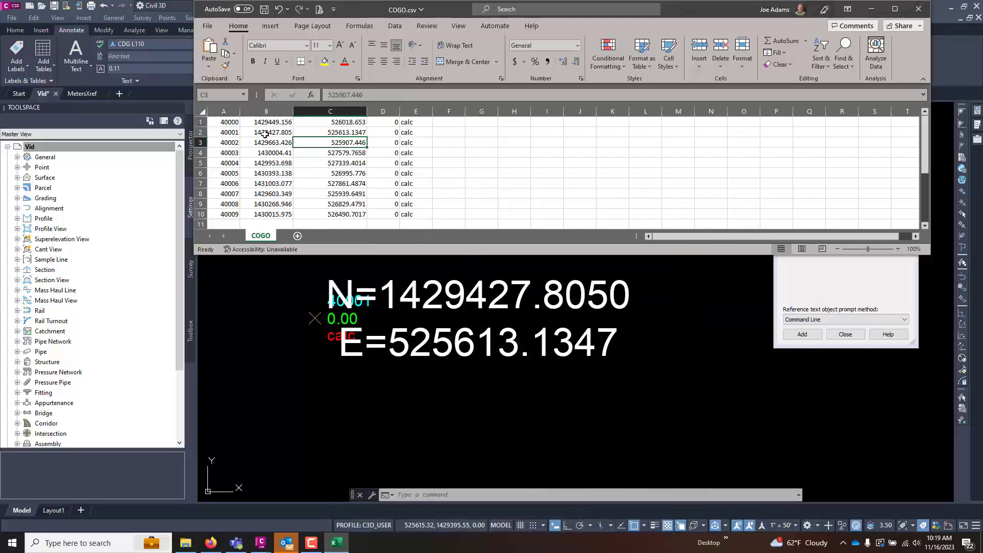
pyautogui.click(266, 132)
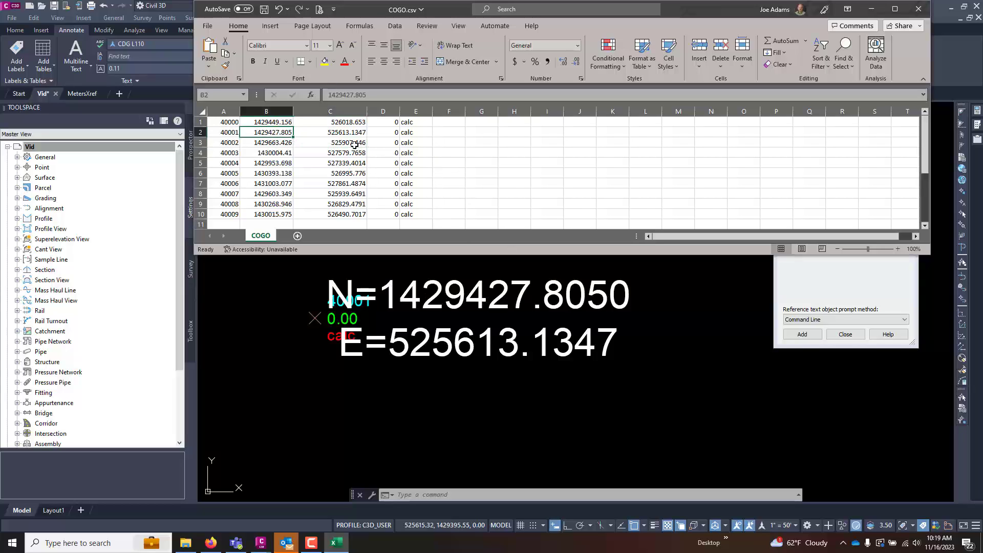
pyautogui.moveTo(569, 349)
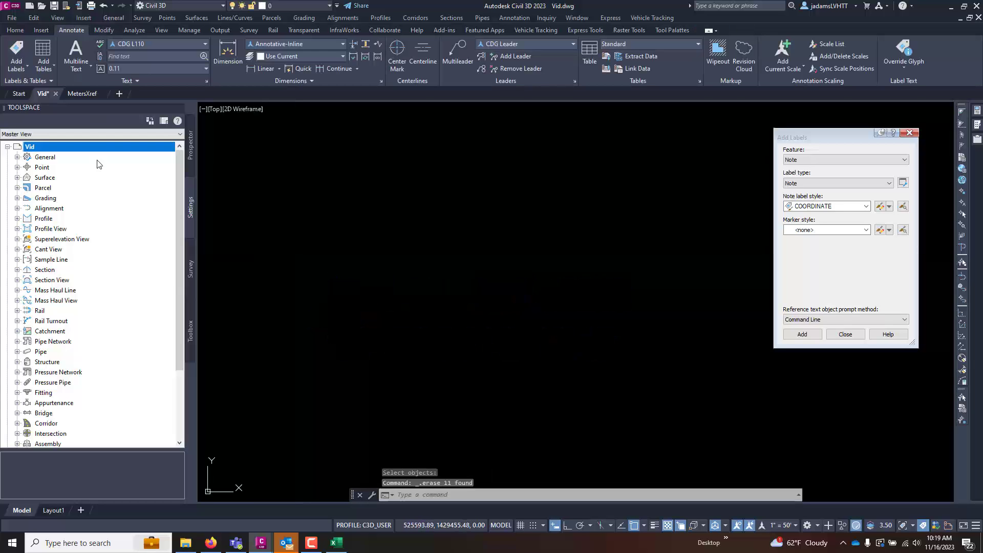
# Reopen the drawing settings, confirm Feet units with International Foot conversion, and close them
pyautogui.rightClick(29, 147)
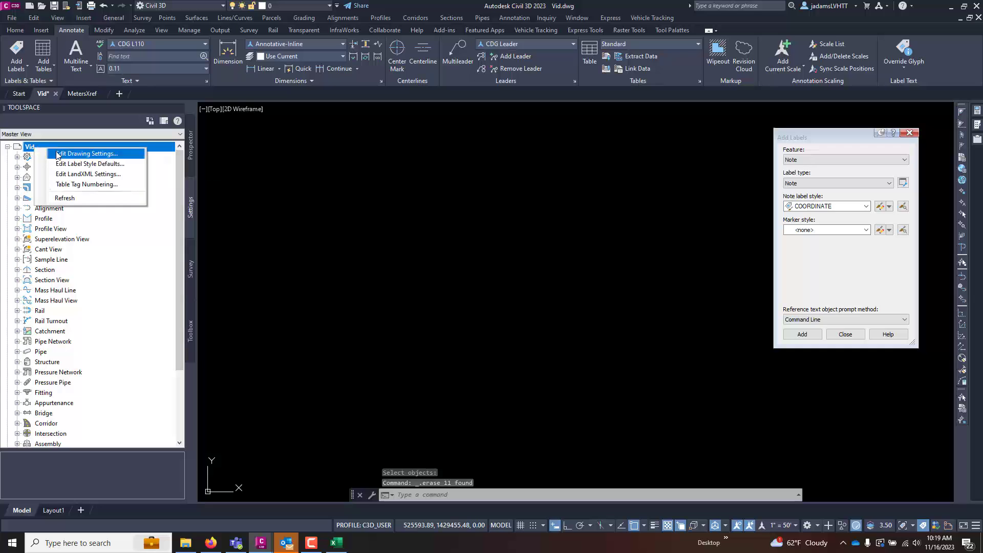
pyautogui.click(94, 153)
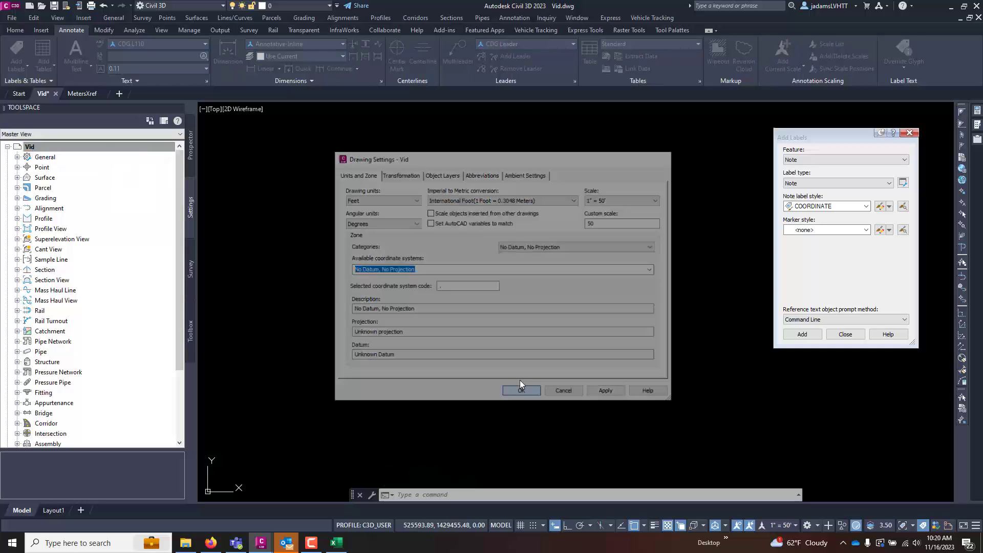
pyautogui.click(521, 390)
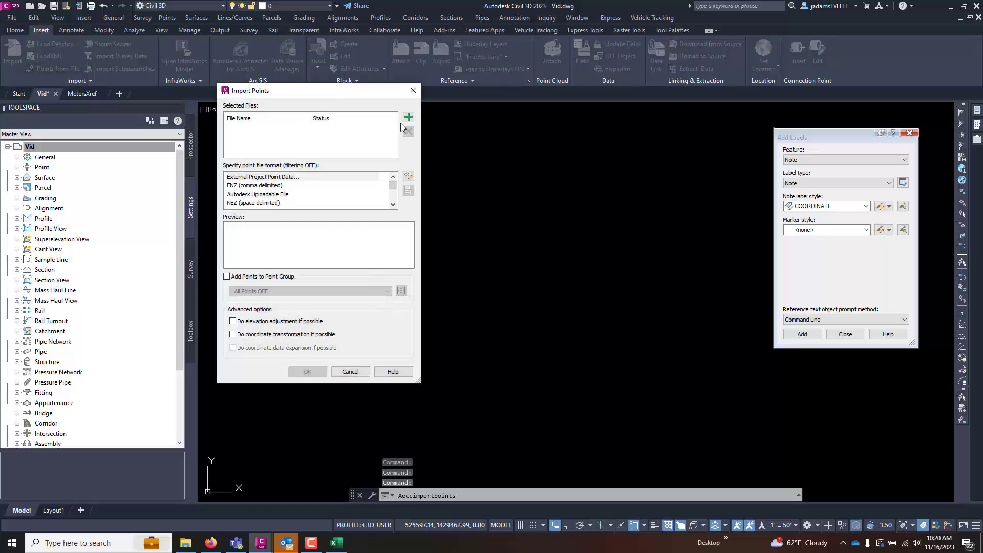
# Add COGO.csv, remove the unmatched entry, re-add it and import the points so 40001 reappears
pyautogui.click(407, 117)
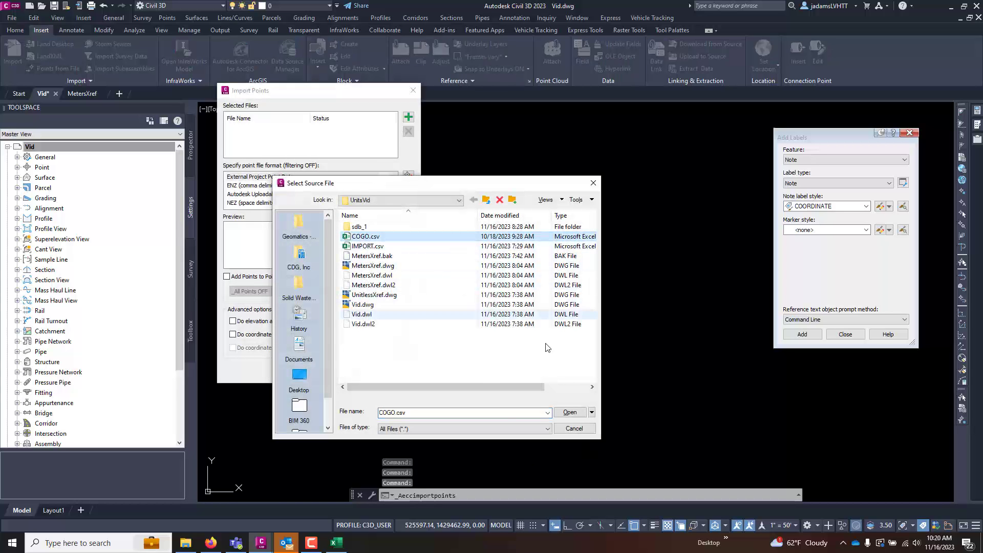
pyautogui.click(570, 412)
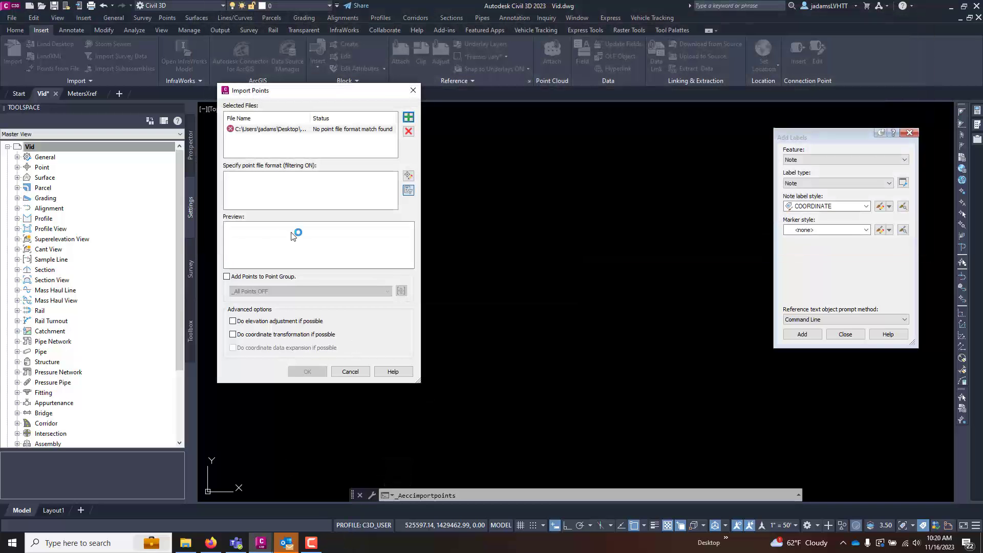
pyautogui.click(407, 131)
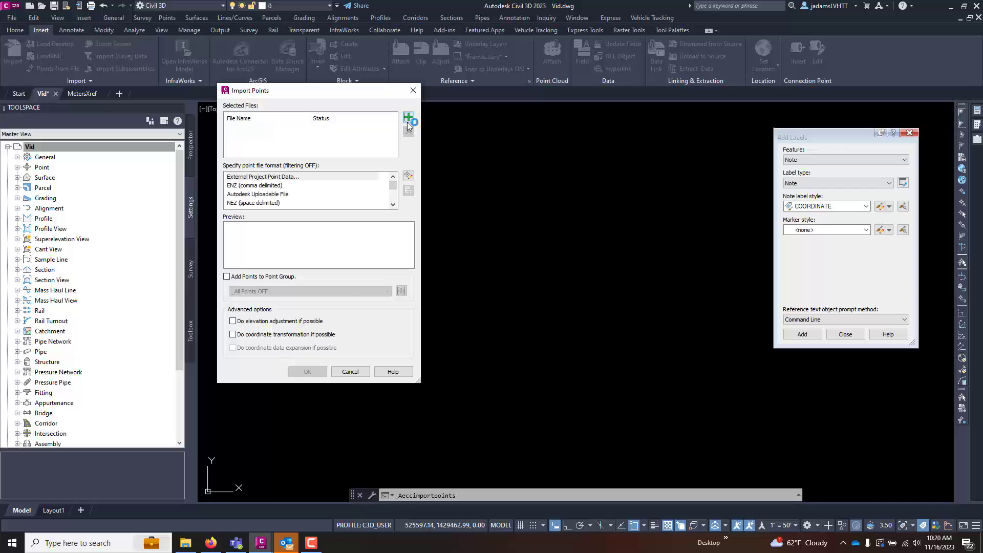
pyautogui.click(407, 117)
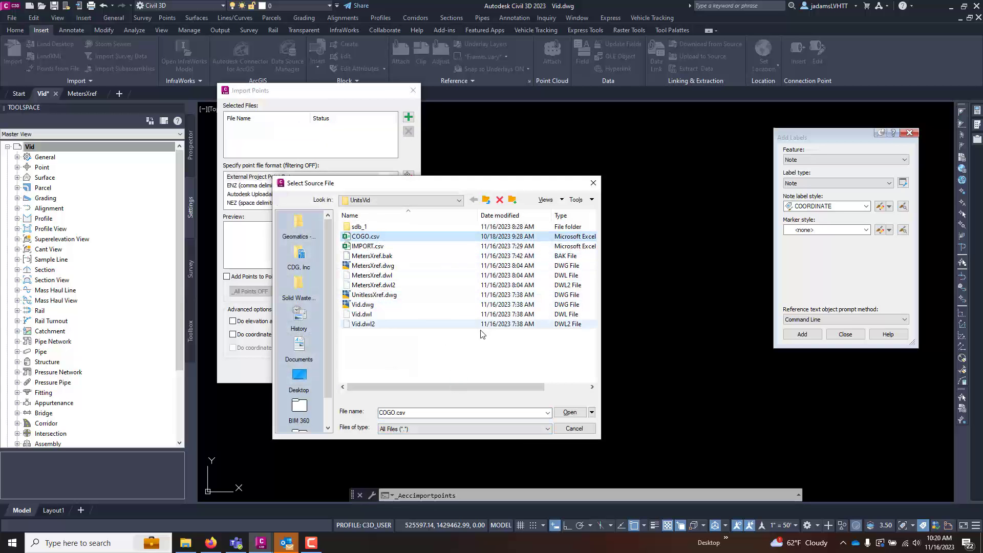
pyautogui.click(570, 411)
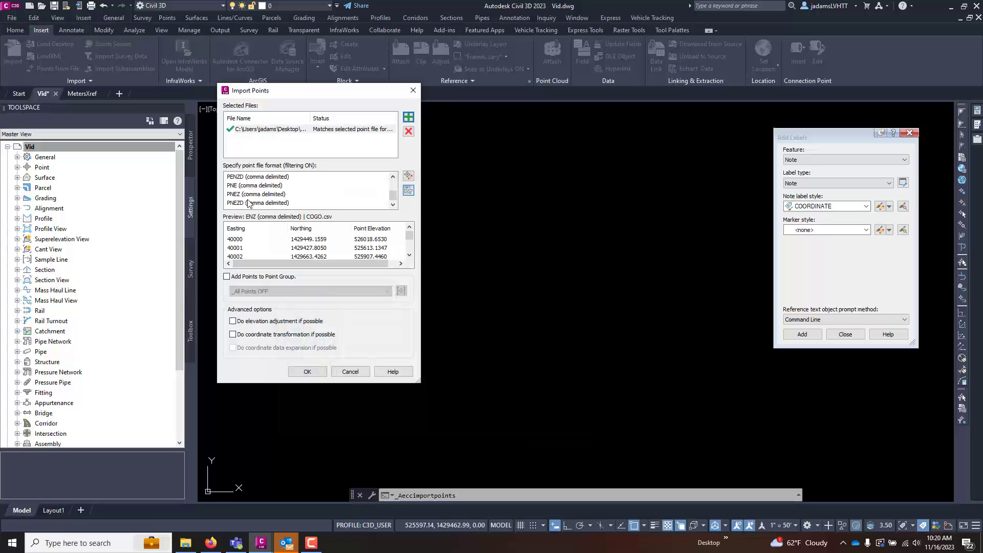
pyautogui.click(307, 372)
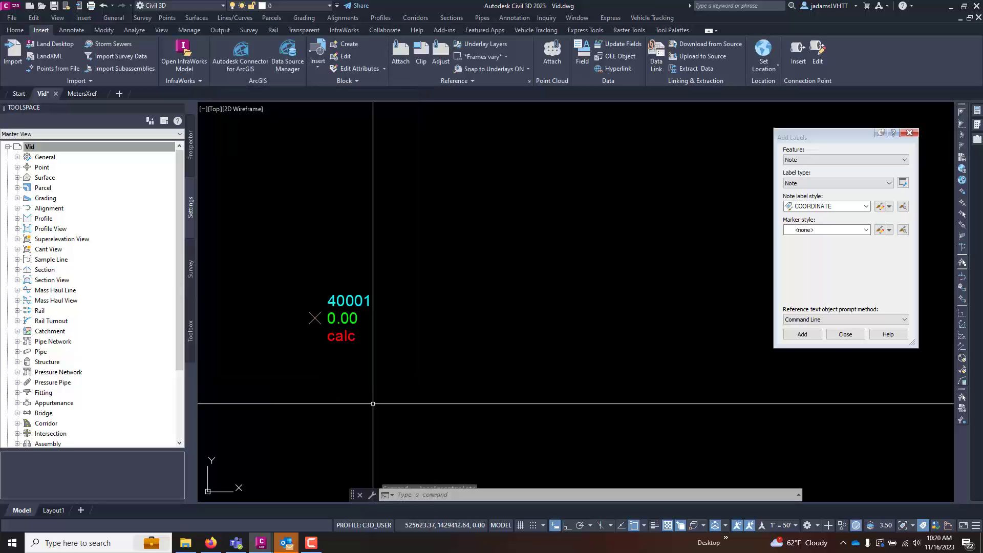
# Label point 40001 with coordinates N=1429427.8050, E=525613.1347
pyautogui.click(802, 334)
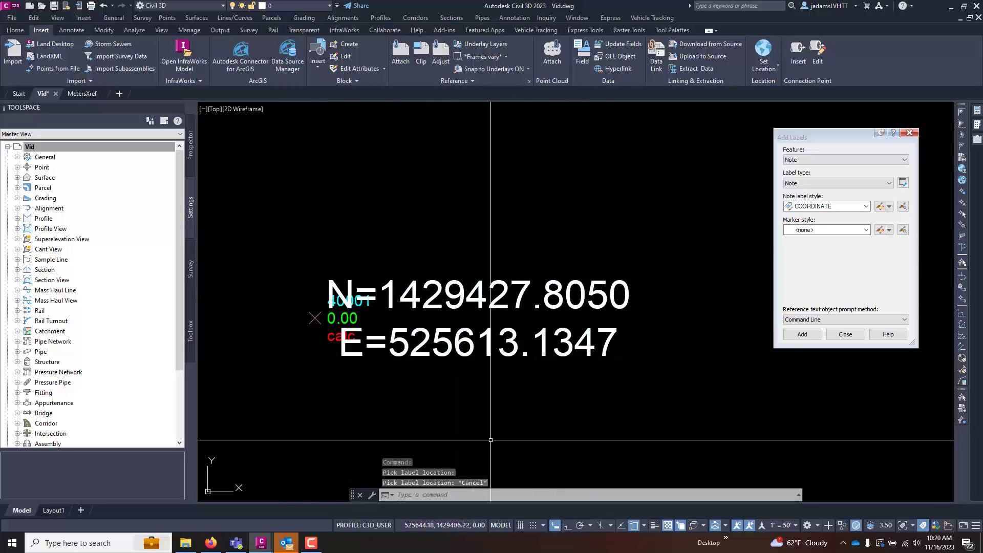
pyautogui.moveTo(441, 334)
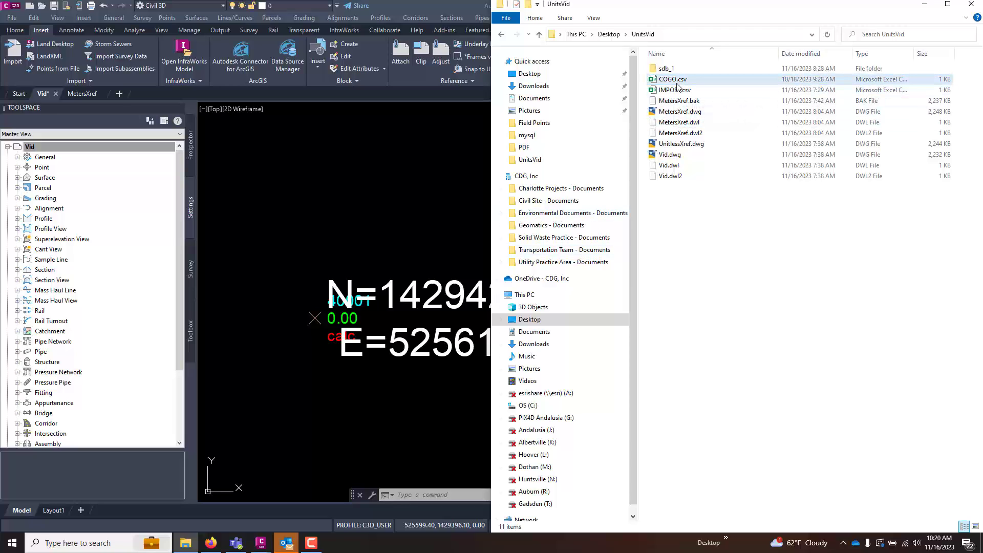
pyautogui.moveTo(663, 90)
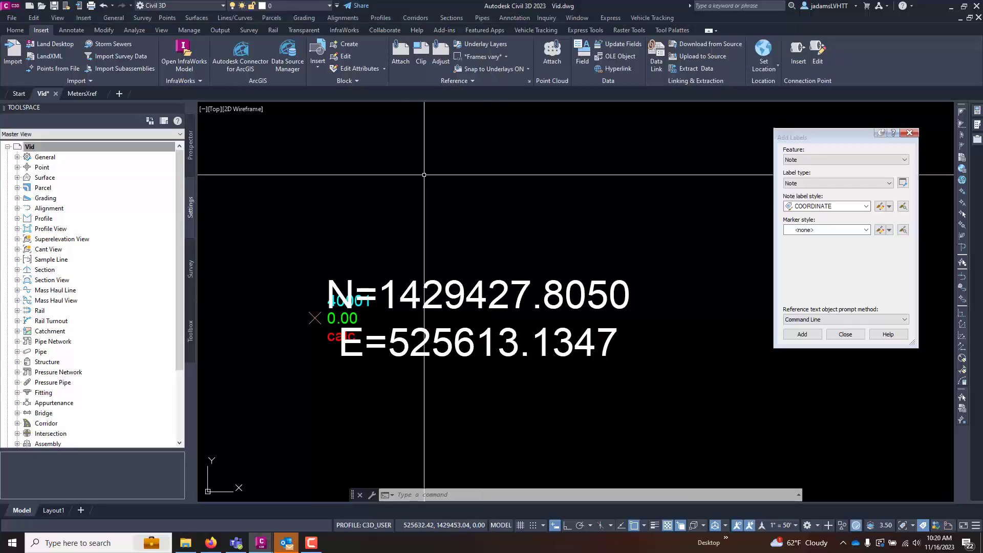
pyautogui.moveTo(442, 293)
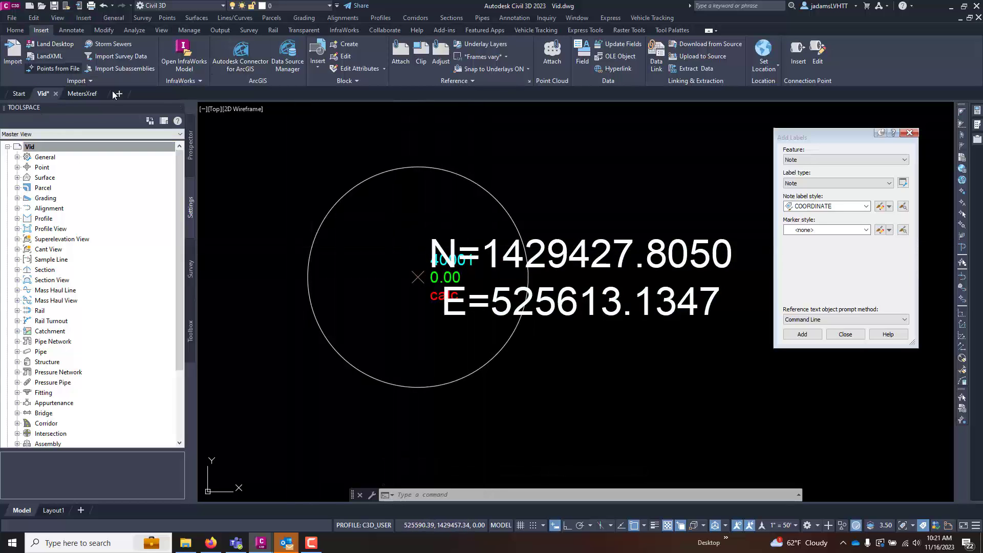
# Set the drawing's insertion scale units to Feet and confirm the drawing settings
pyautogui.click(5, 6)
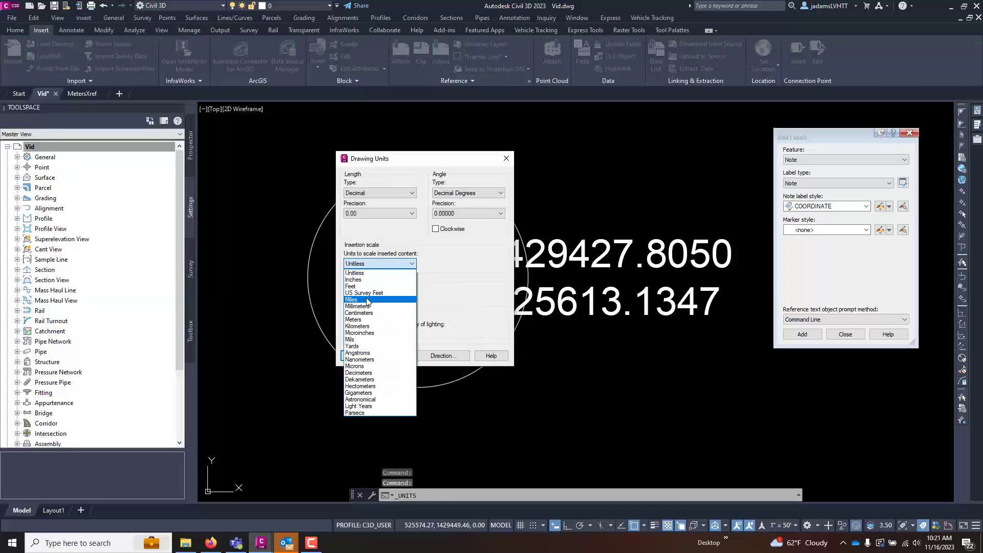
pyautogui.moveTo(377, 272)
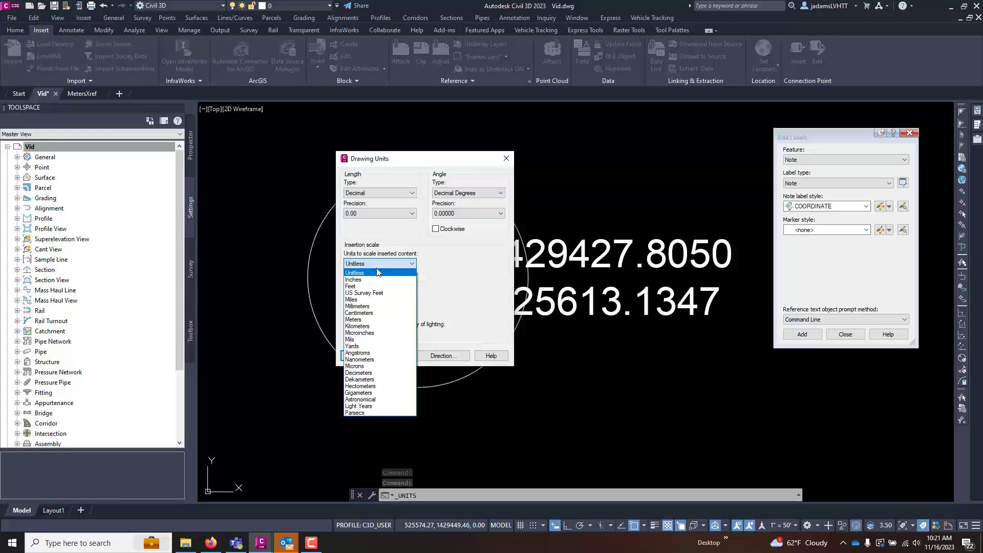
pyautogui.click(350, 287)
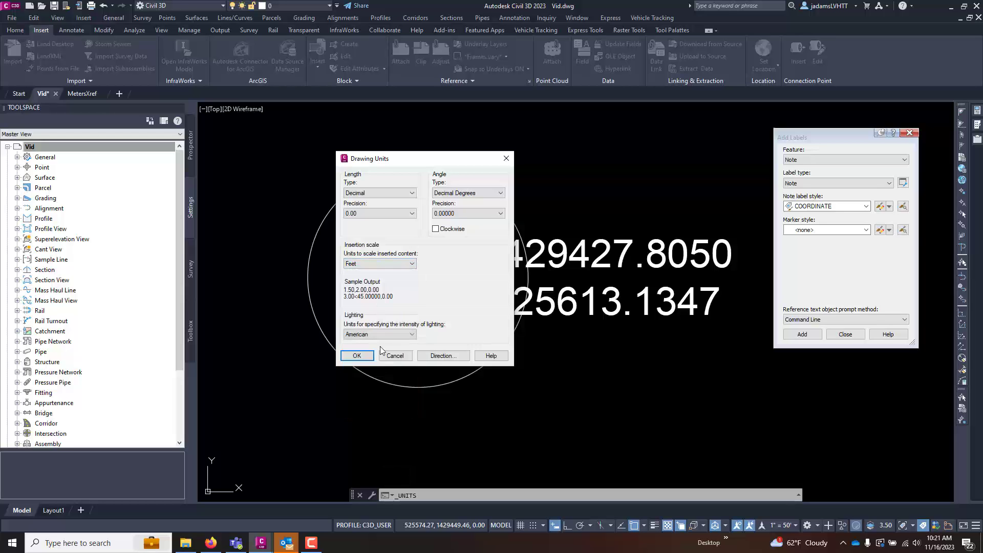
pyautogui.click(356, 355)
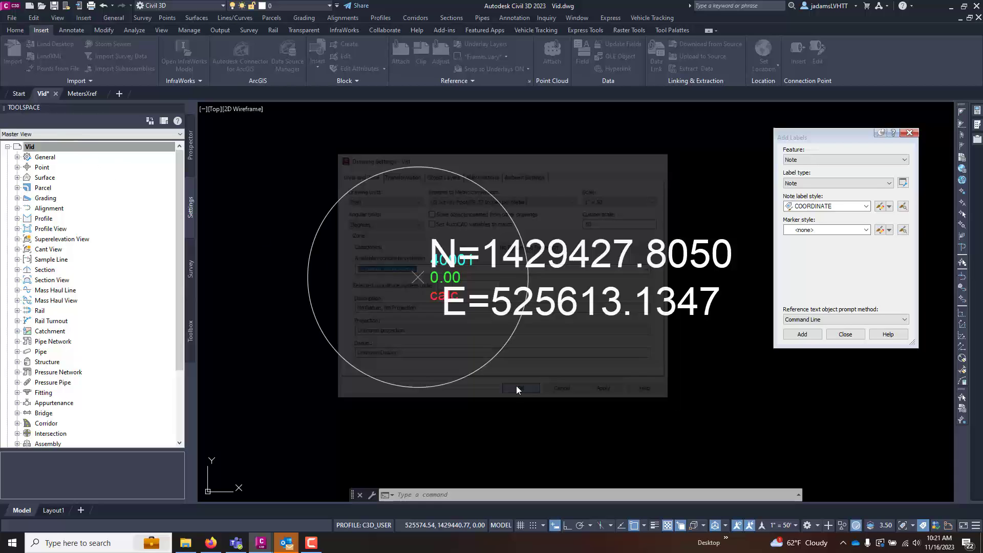
pyautogui.click(520, 388)
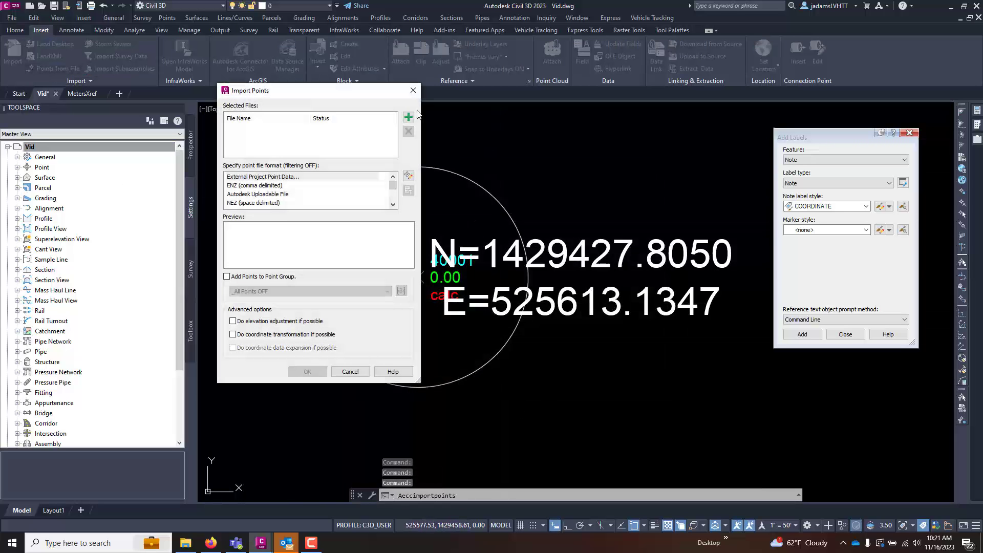
# Import COGO.csv, resolving duplicate point numbers by Overwrite for all duplicates
pyautogui.click(408, 117)
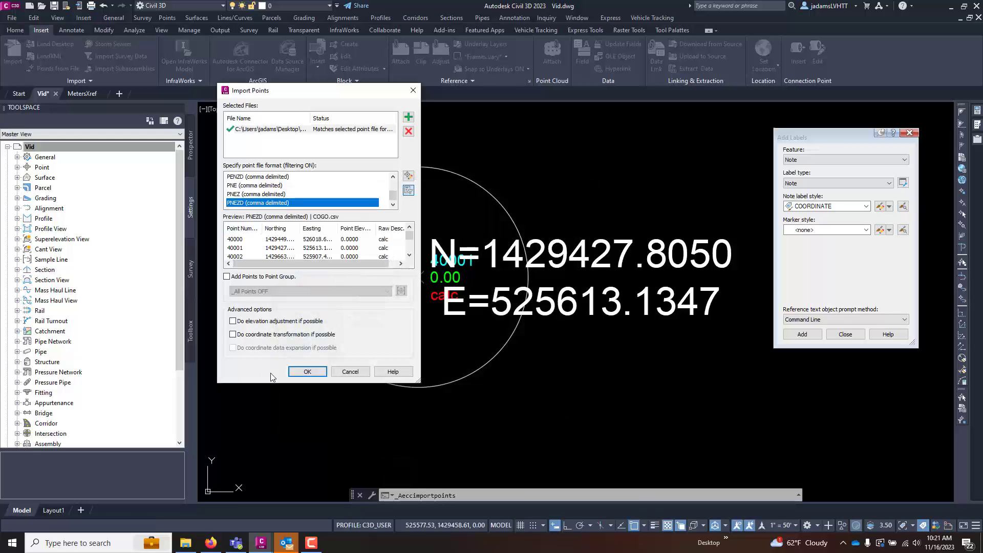
pyautogui.click(307, 371)
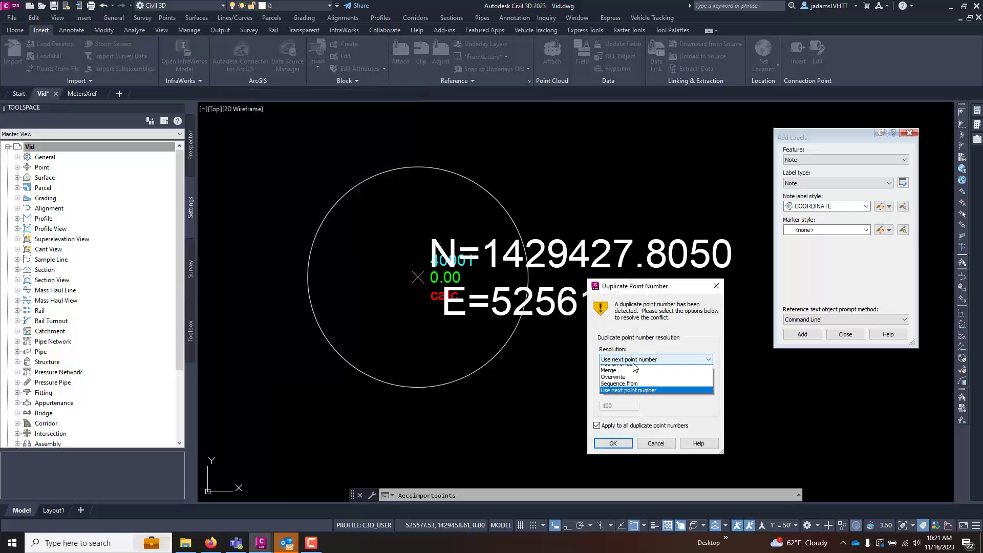
pyautogui.click(612, 377)
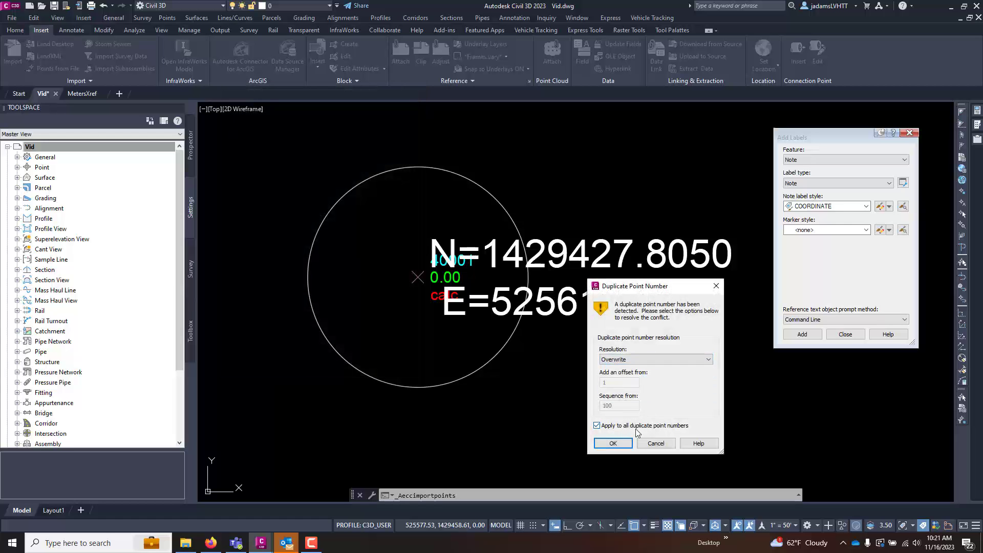
pyautogui.click(612, 442)
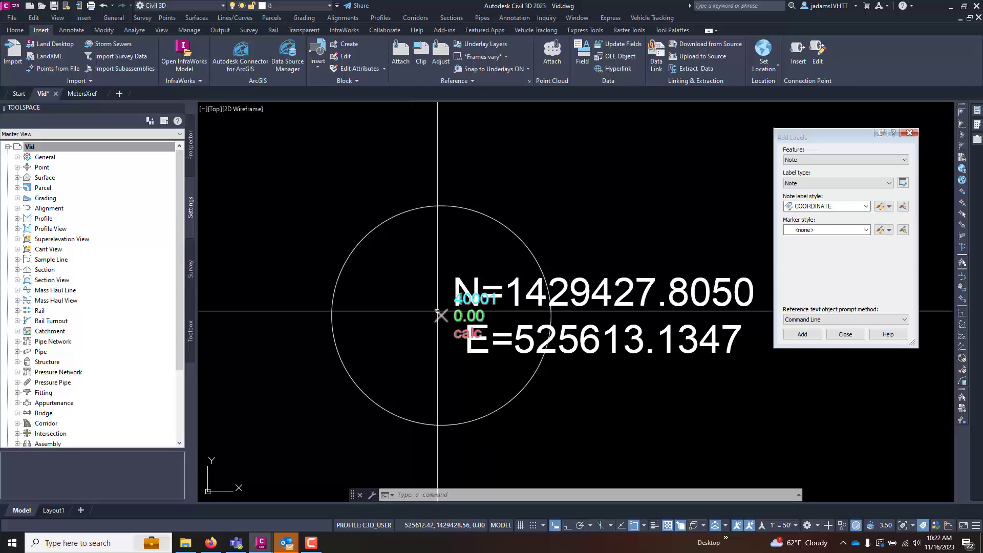
# Set the drawing's insertion scale units back to Unitless via UNITS
pyautogui.rightClick(437, 325)
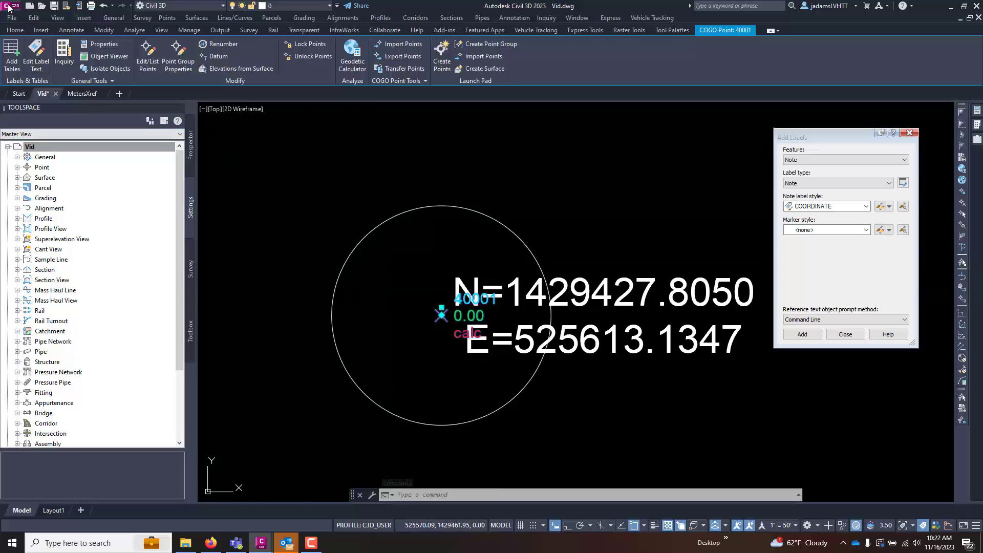
pyautogui.click(6, 7)
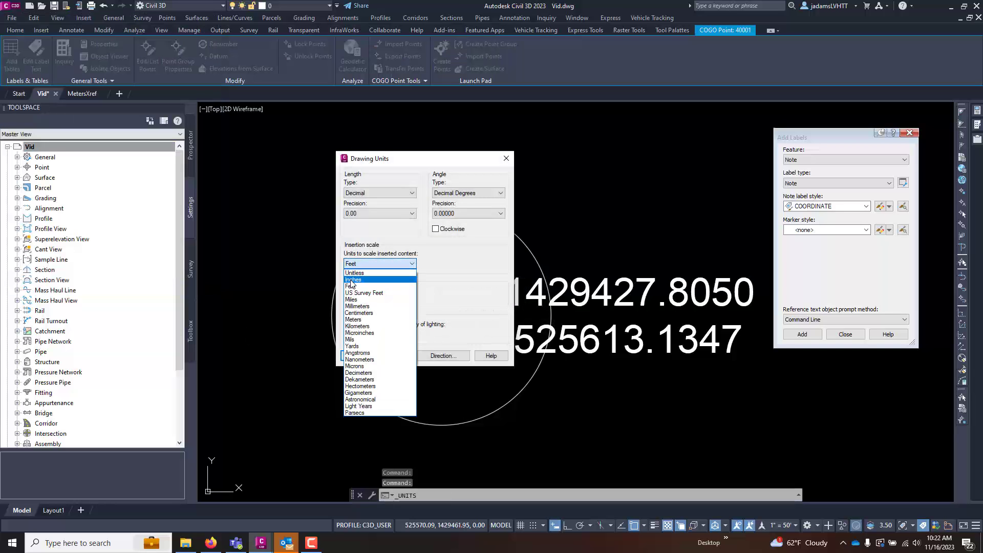
pyautogui.click(354, 272)
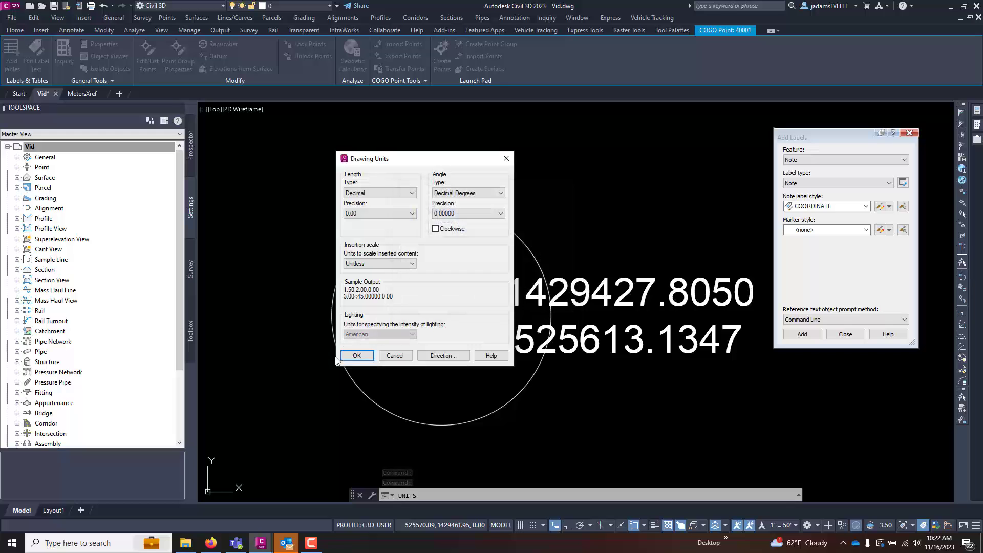
pyautogui.click(356, 356)
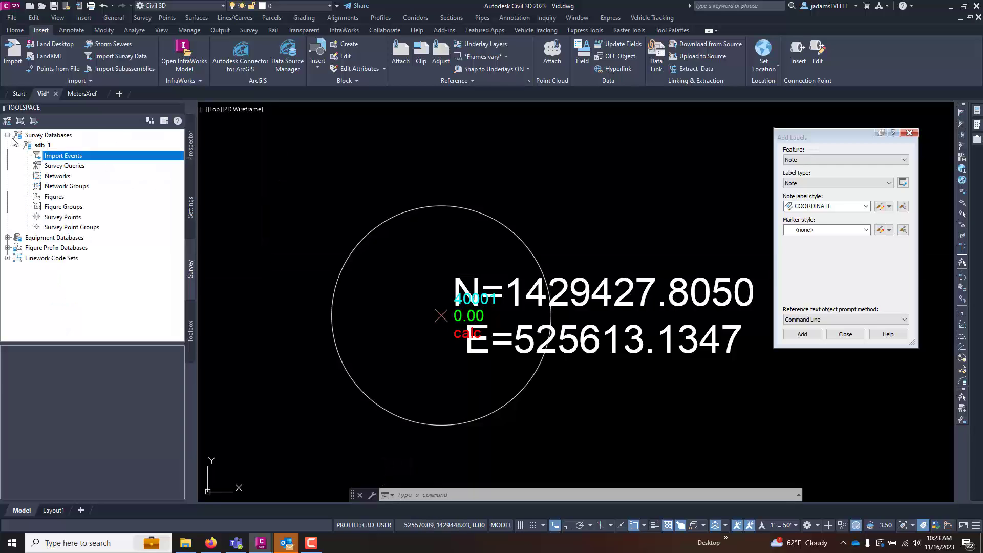
# Set survey database sdb_1's distance units to US Foot in its settings
pyautogui.click(37, 145)
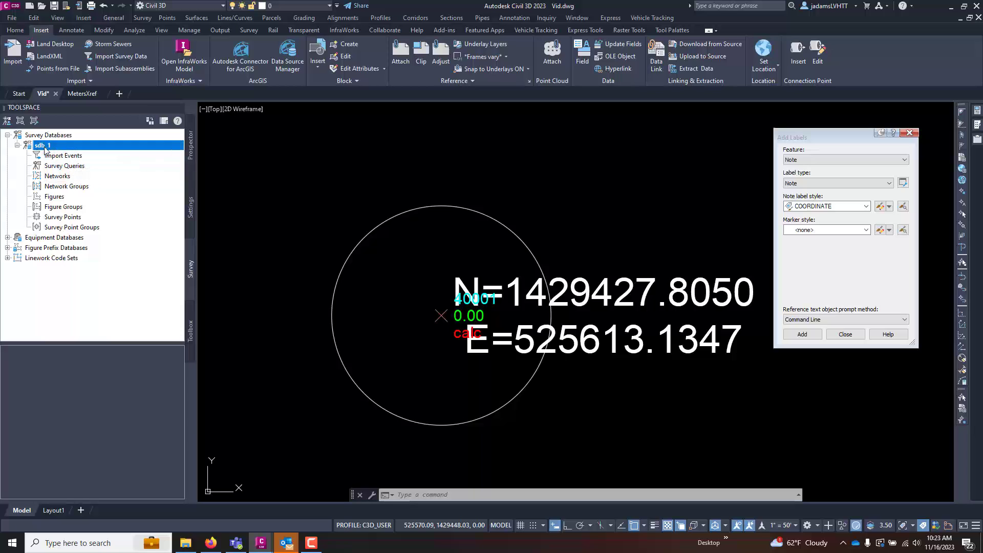
pyautogui.rightClick(36, 146)
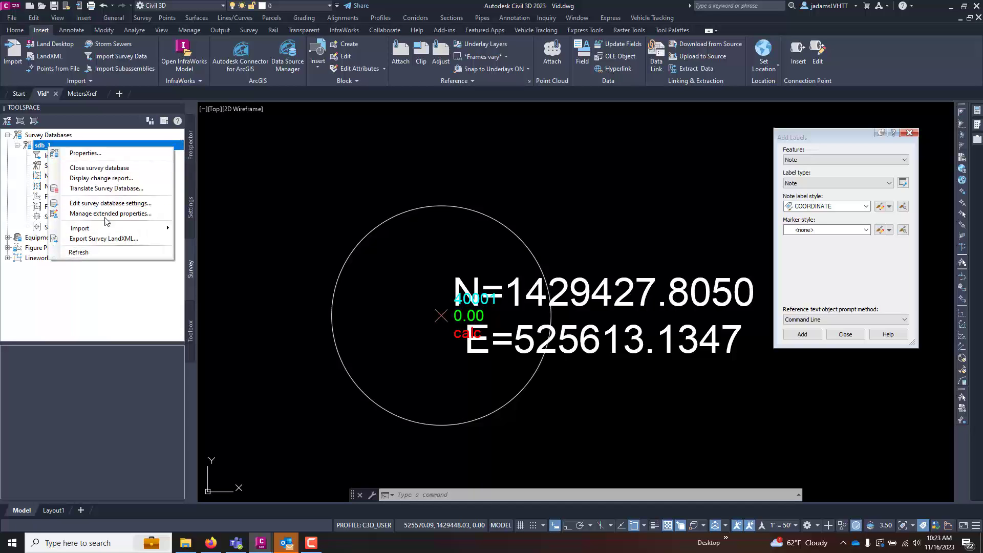
pyautogui.click(110, 202)
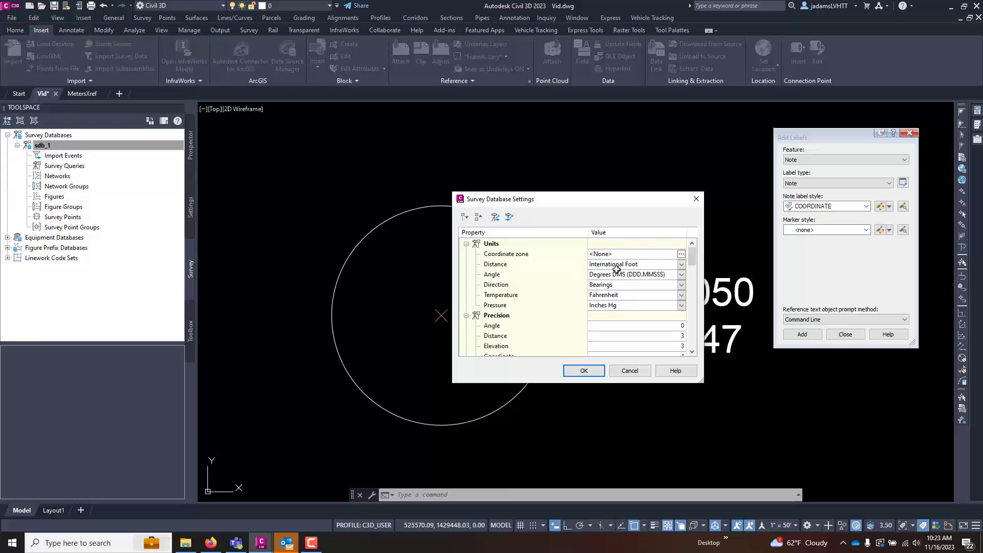
pyautogui.click(681, 264)
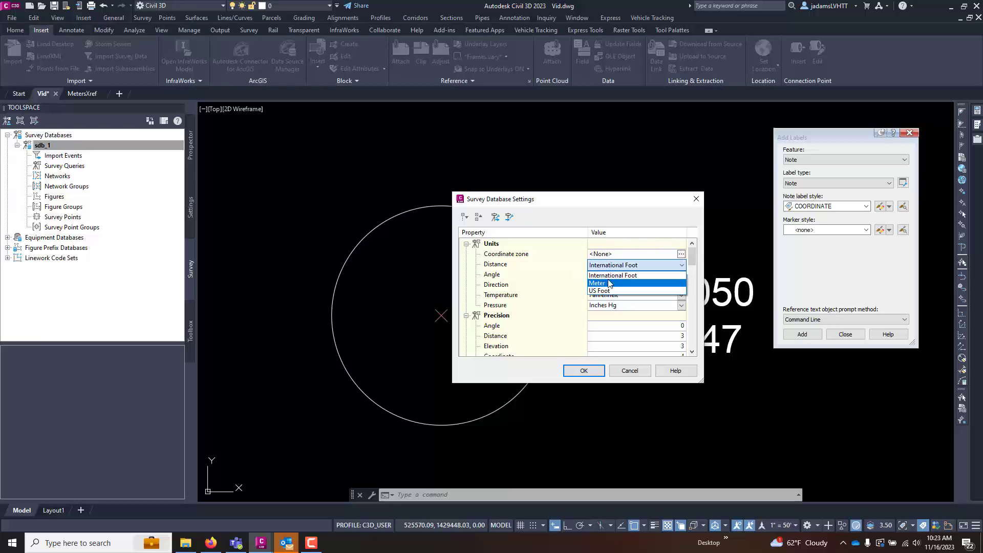
pyautogui.click(600, 291)
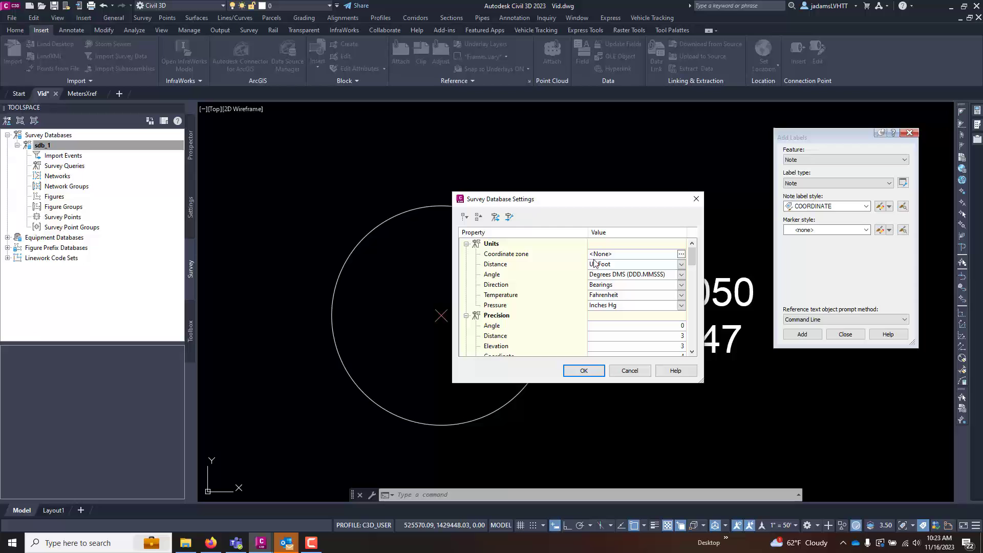
pyautogui.click(583, 371)
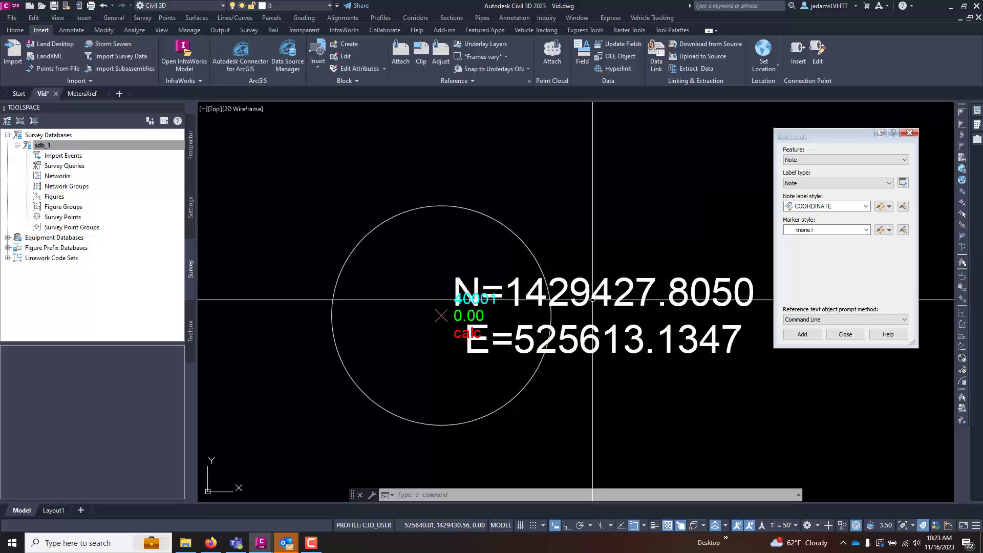
# Import IMPORT.csv as a PNEZD point file into sdb_1 as a new import event
pyautogui.rightClick(64, 156)
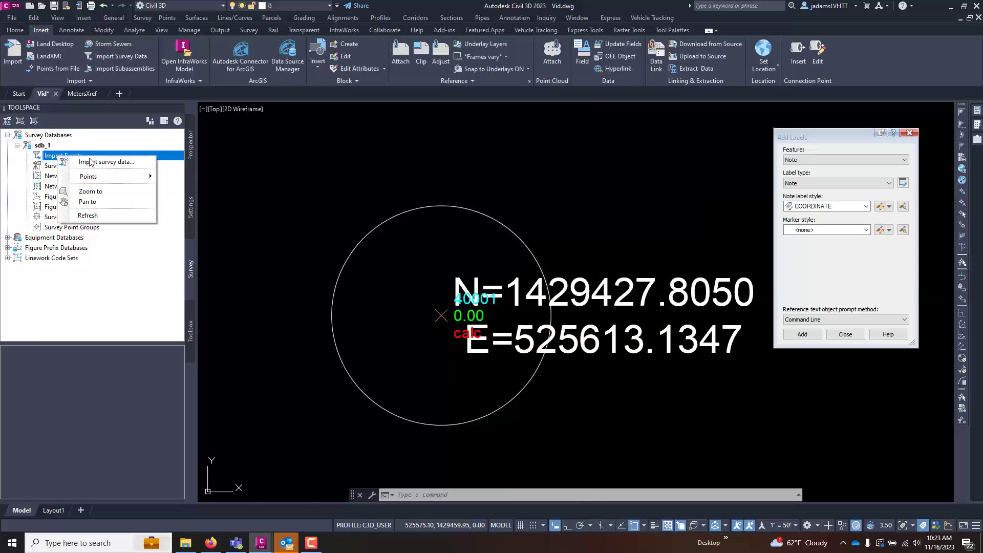
pyautogui.click(109, 162)
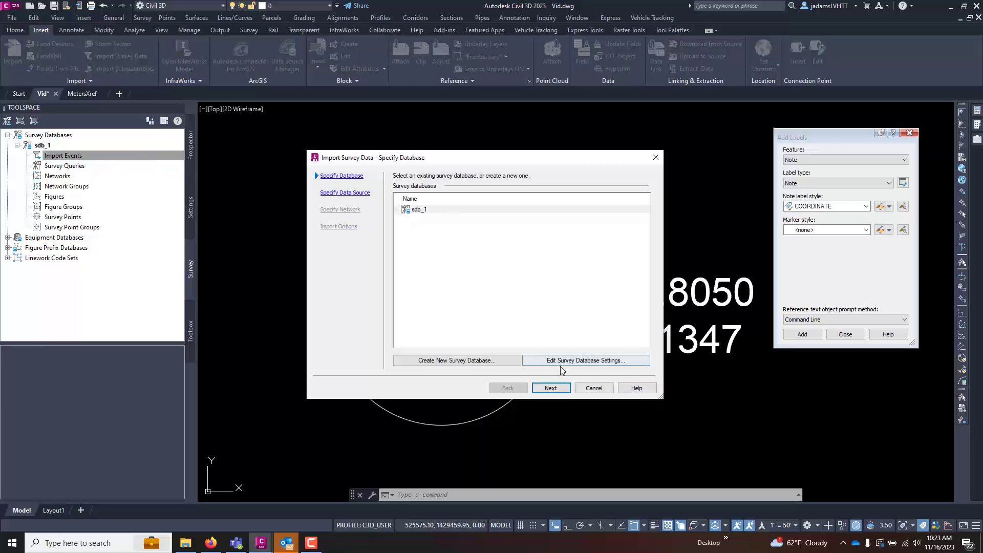
pyautogui.click(551, 387)
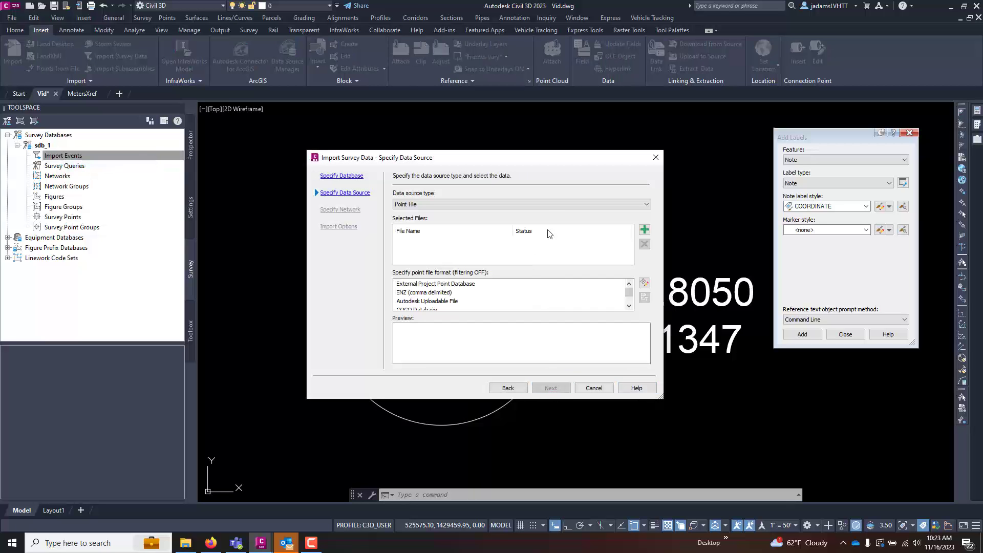
pyautogui.click(644, 229)
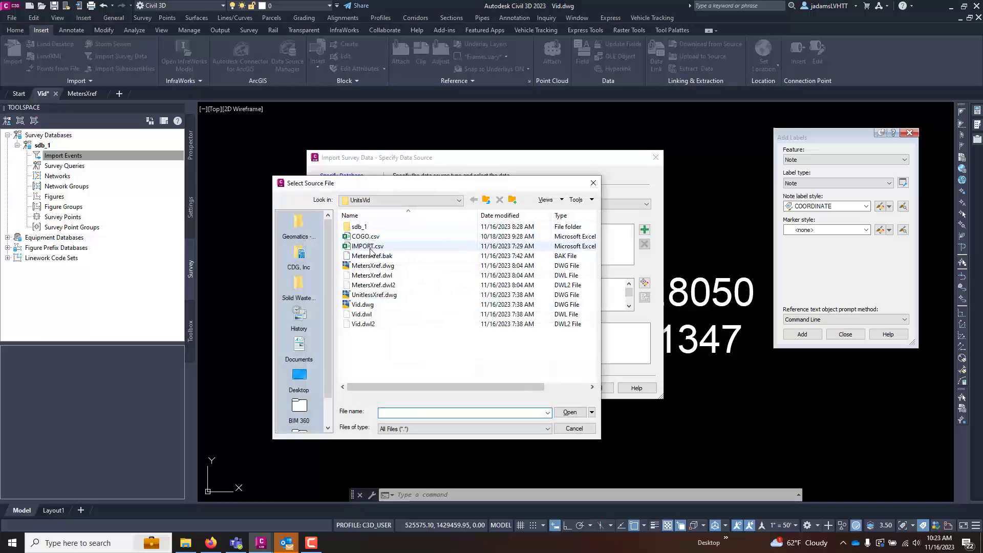
pyautogui.click(366, 246)
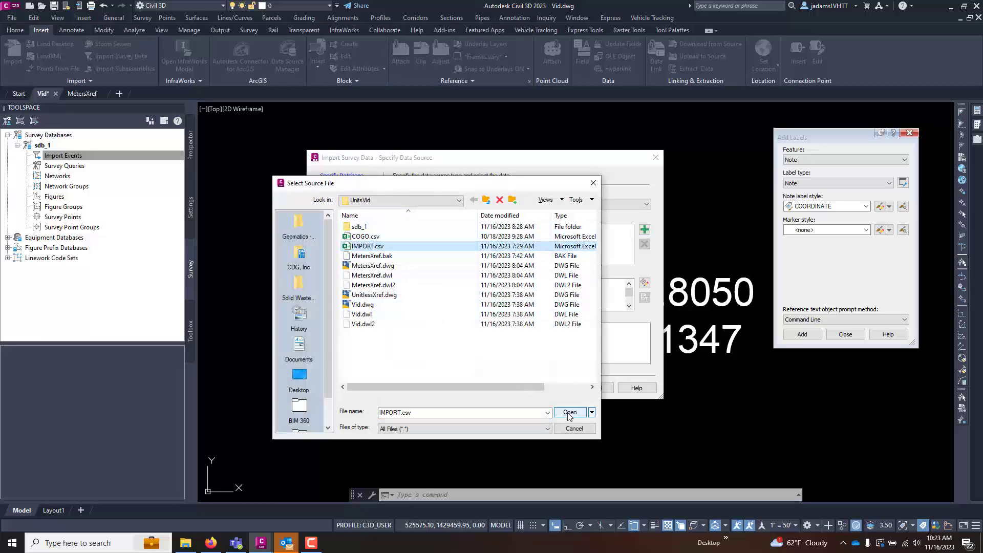
pyautogui.click(569, 411)
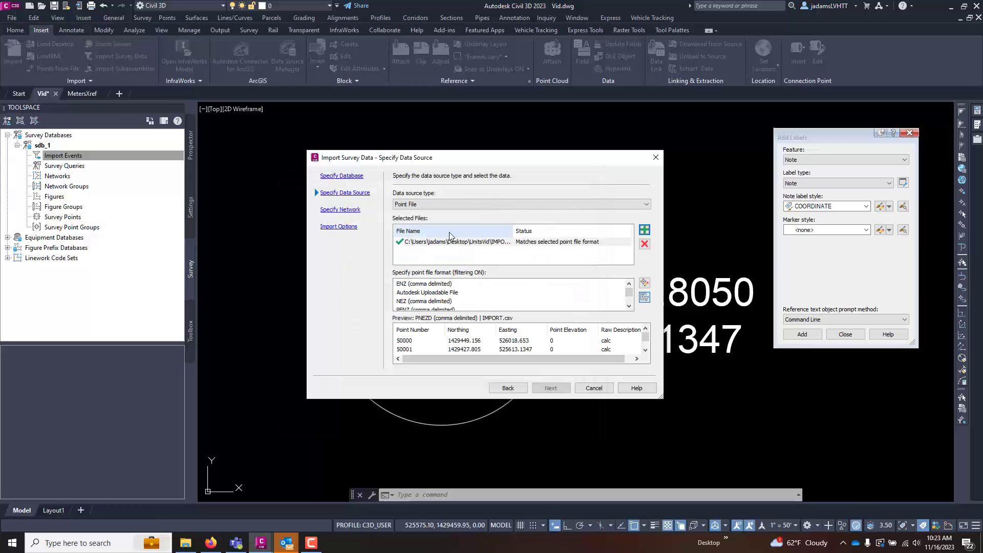
pyautogui.click(428, 301)
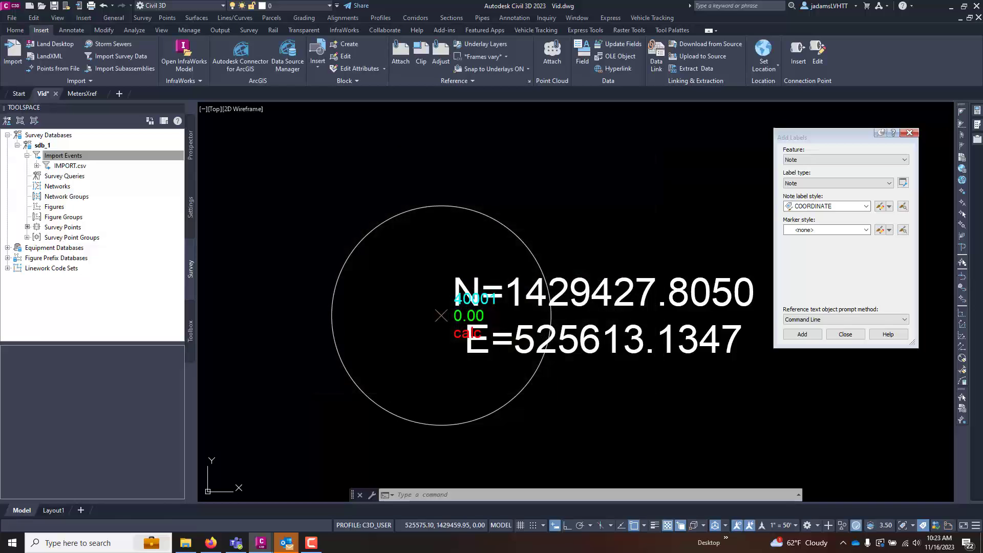
pyautogui.rightClick(70, 166)
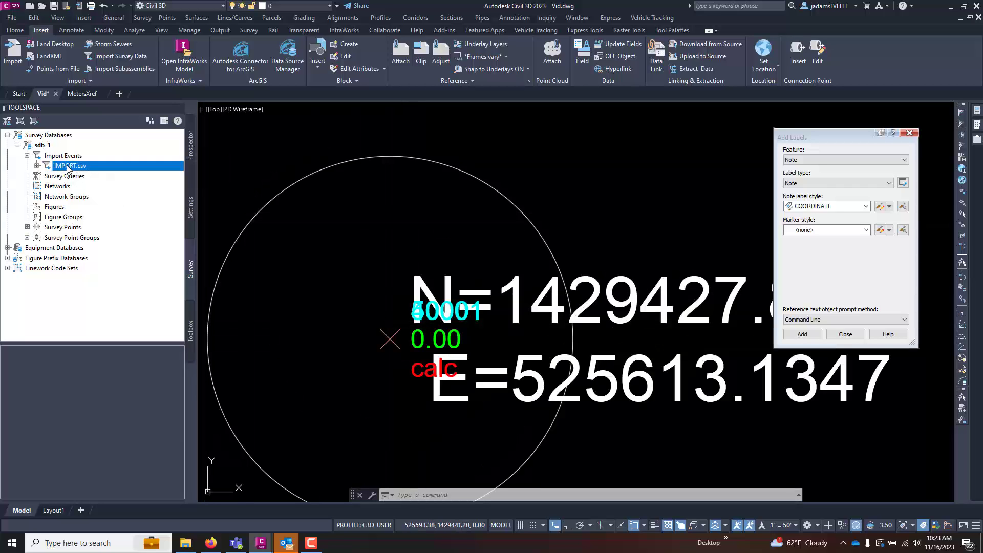
pyautogui.rightClick(35, 146)
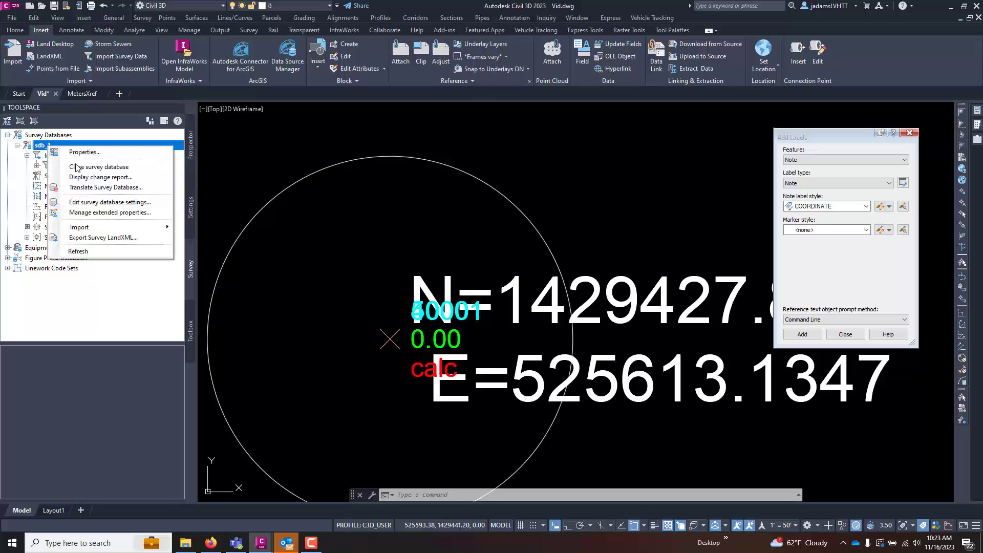
pyautogui.moveTo(110, 202)
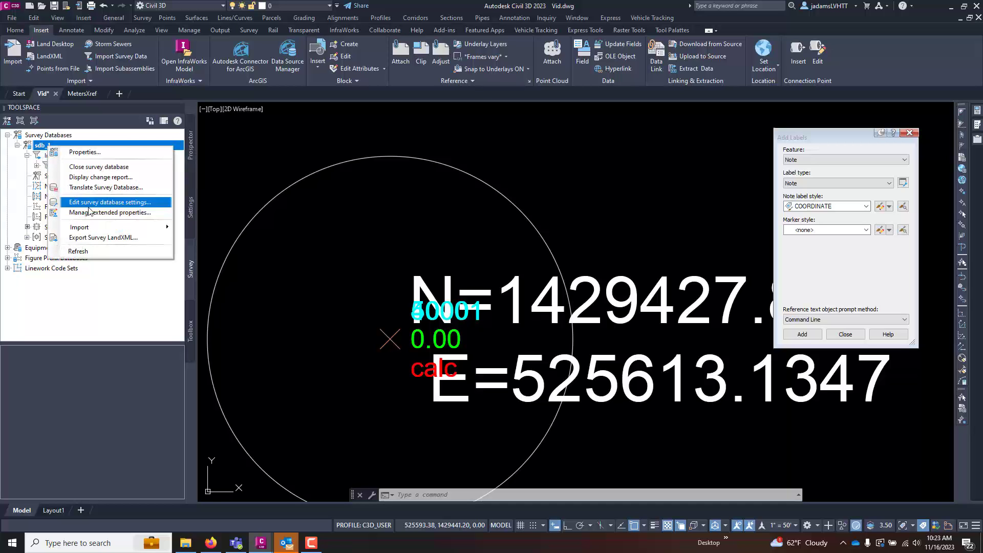
pyautogui.click(110, 202)
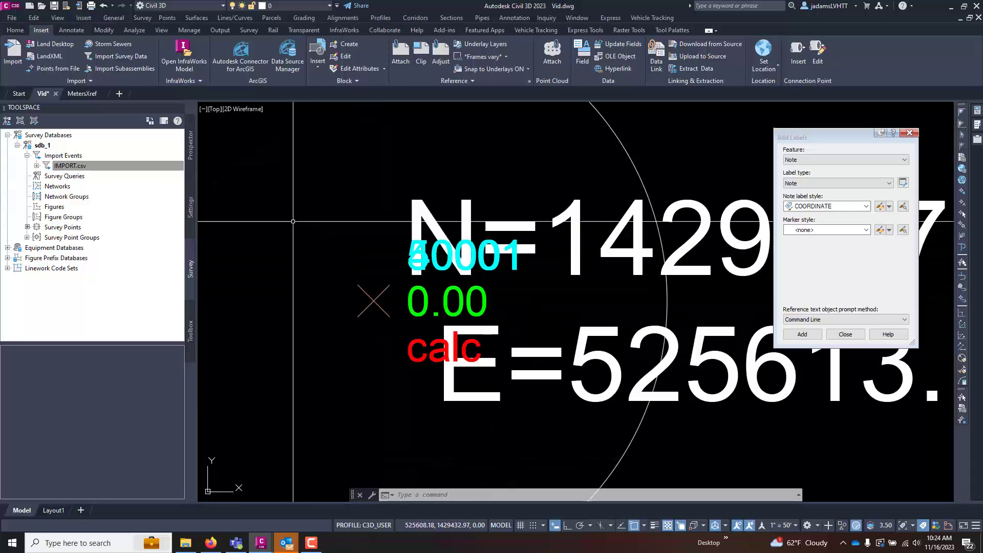
# List IMPORT.csv's survey points and select point 50001 to read its easting and northing
pyautogui.click(37, 166)
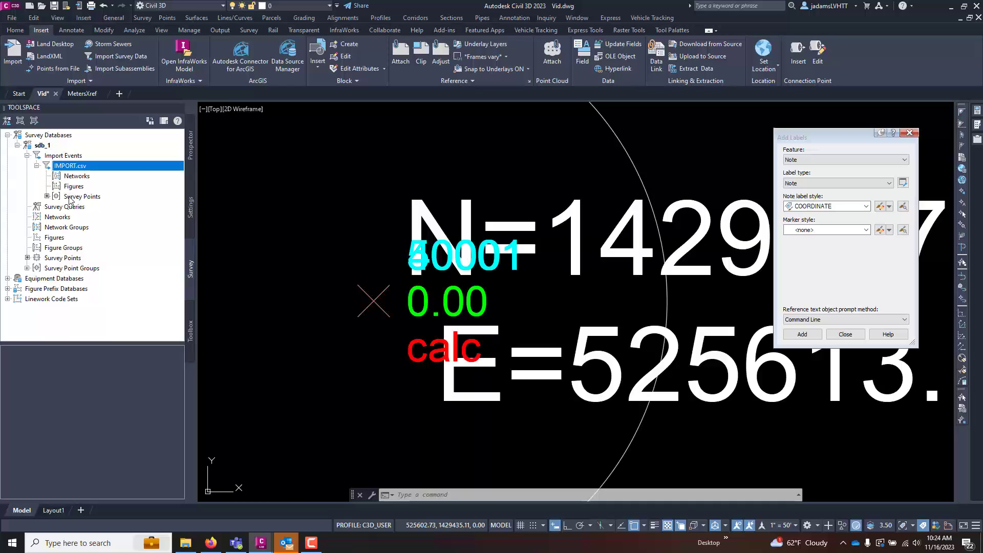
pyautogui.click(82, 195)
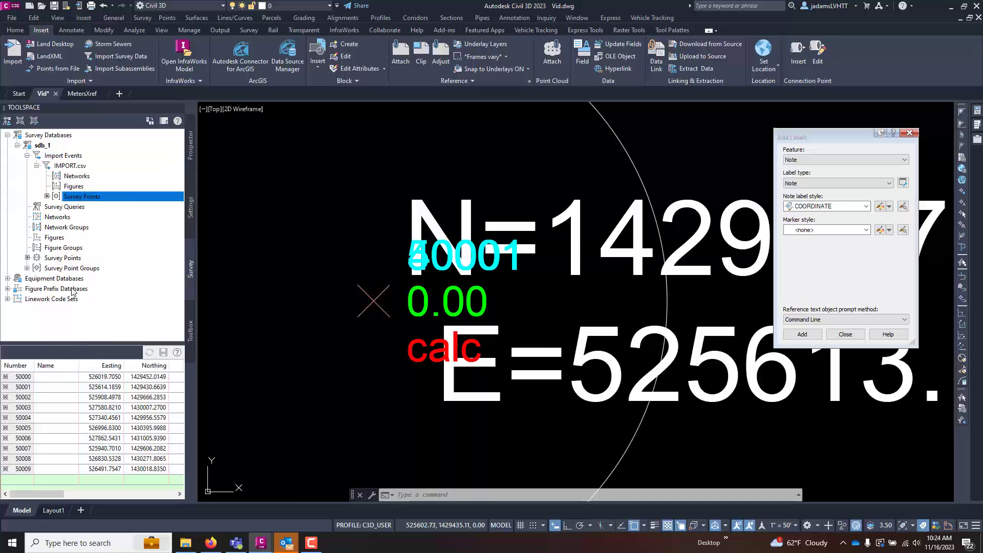
pyautogui.moveTo(46, 145)
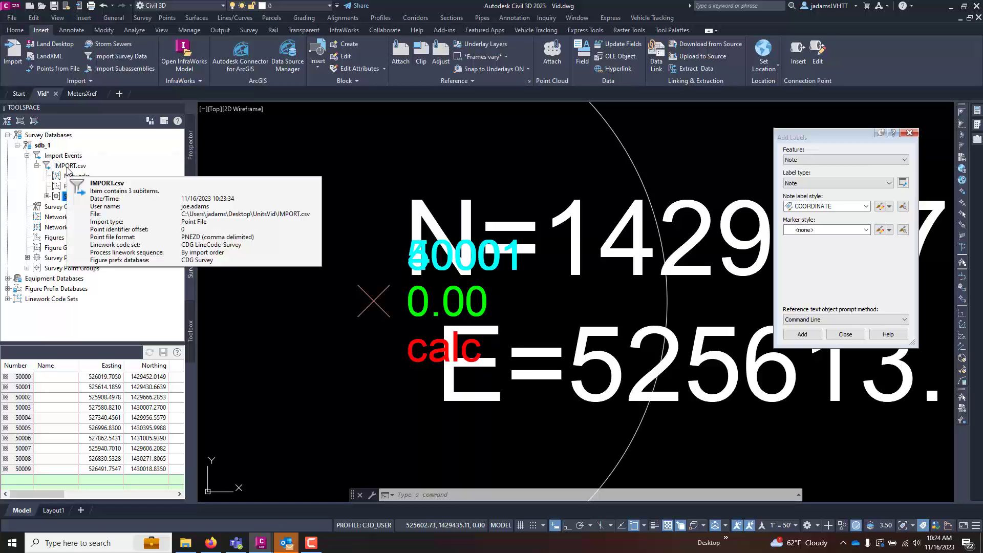
pyautogui.click(82, 195)
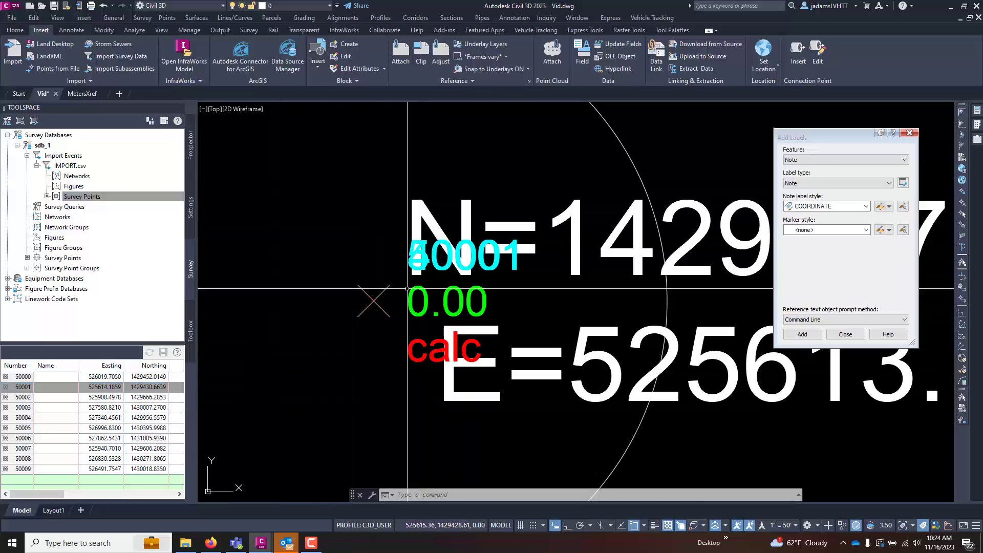
pyautogui.click(23, 387)
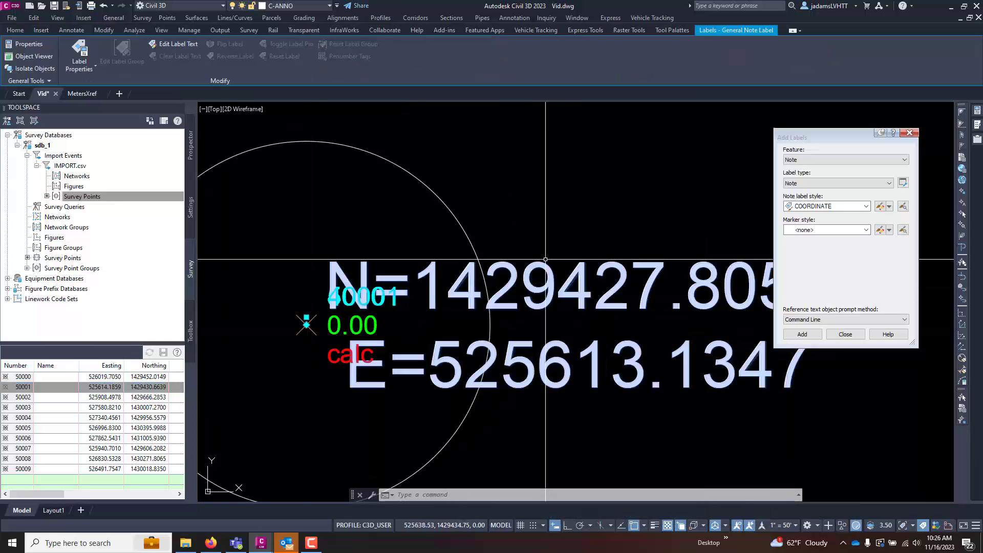
pyautogui.click(23, 387)
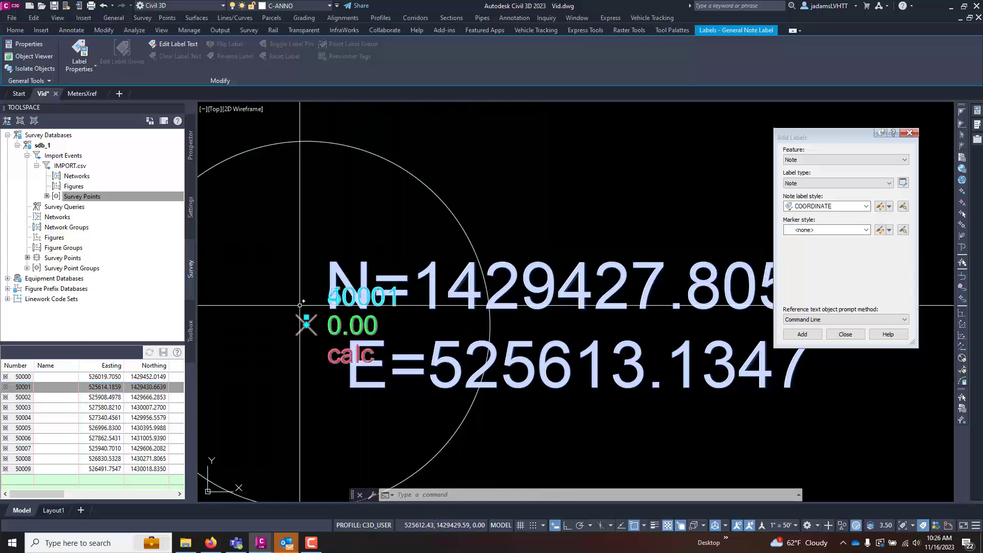
pyautogui.moveTo(305, 325)
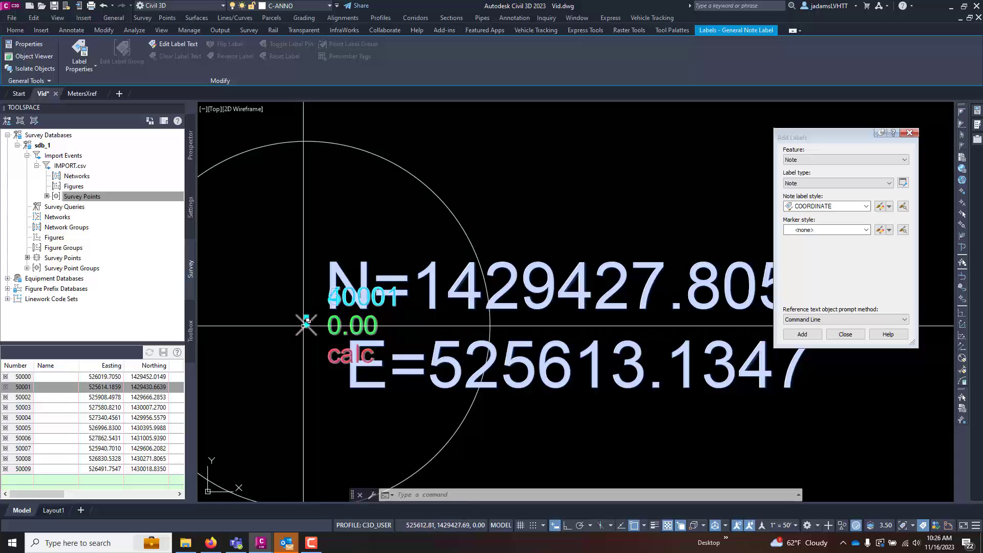
pyautogui.click(22, 387)
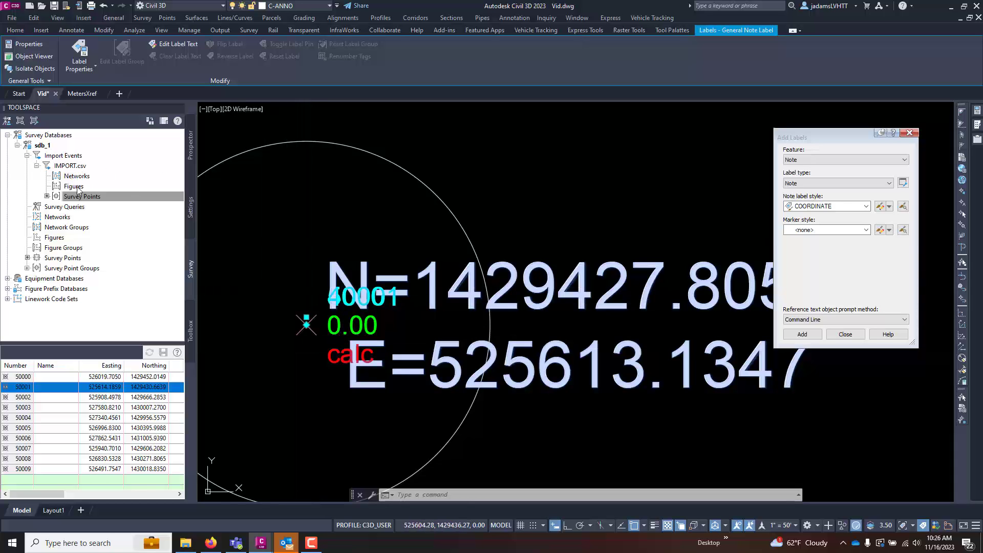
# Delete the IMPORT.csv import event and start a new survey data import
pyautogui.rightClick(69, 166)
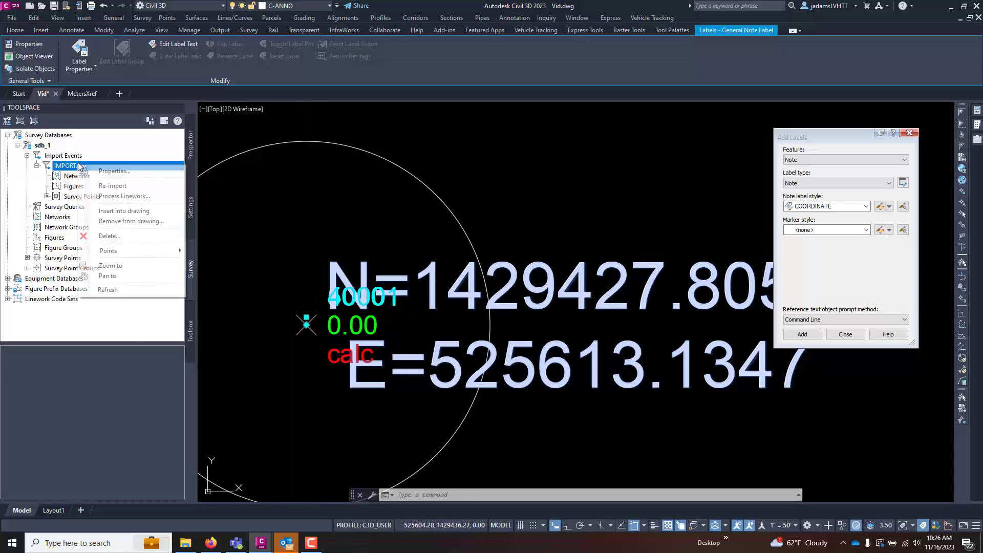
pyautogui.click(108, 236)
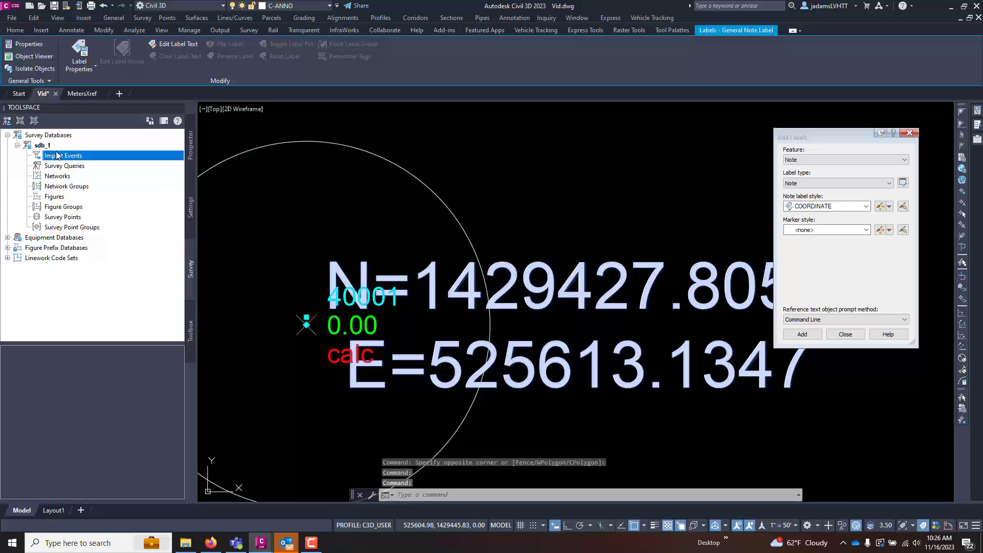
pyautogui.click(37, 146)
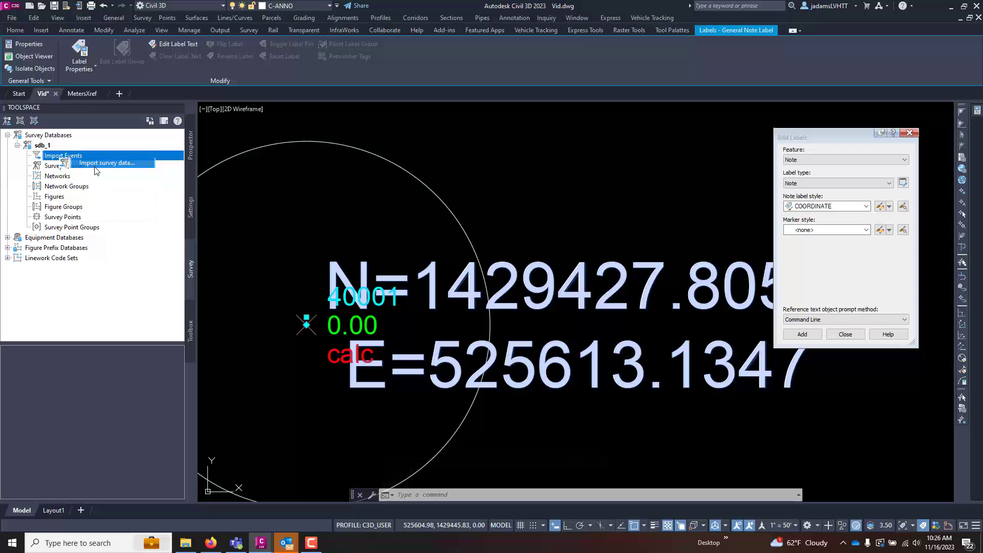
pyautogui.click(105, 162)
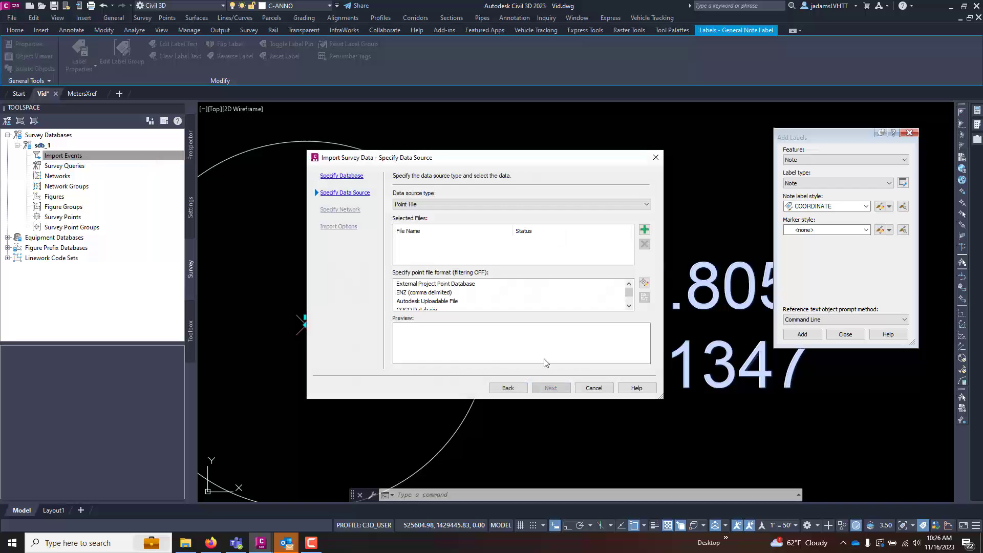
# Add IMPORT.csv as the PNEZD source, finish the import and insert its points into the drawing
pyautogui.click(644, 229)
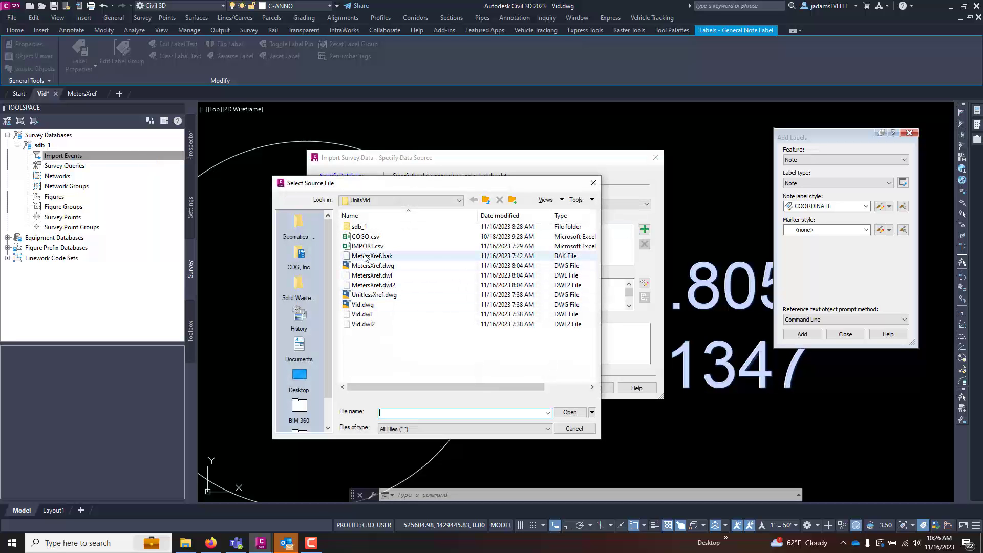
pyautogui.click(569, 412)
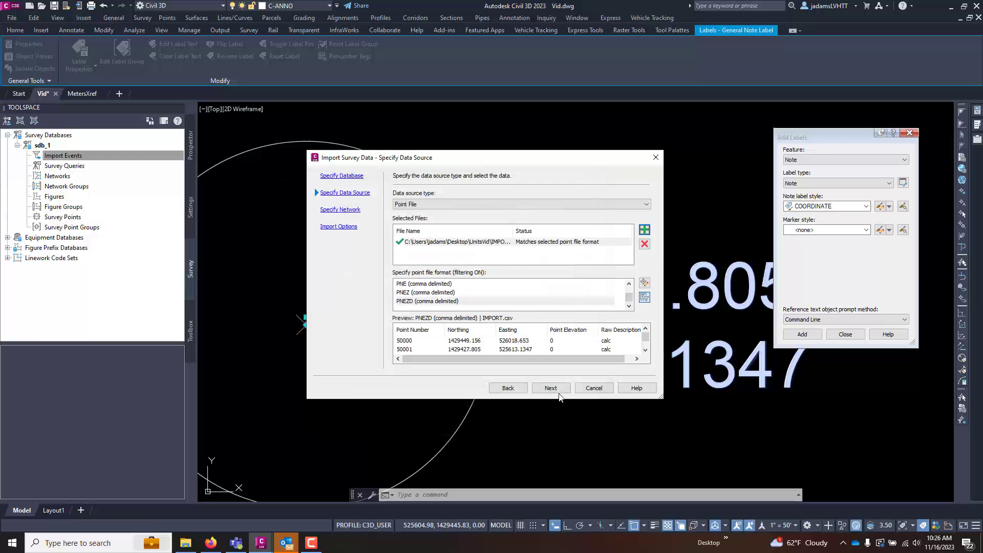
pyautogui.click(551, 387)
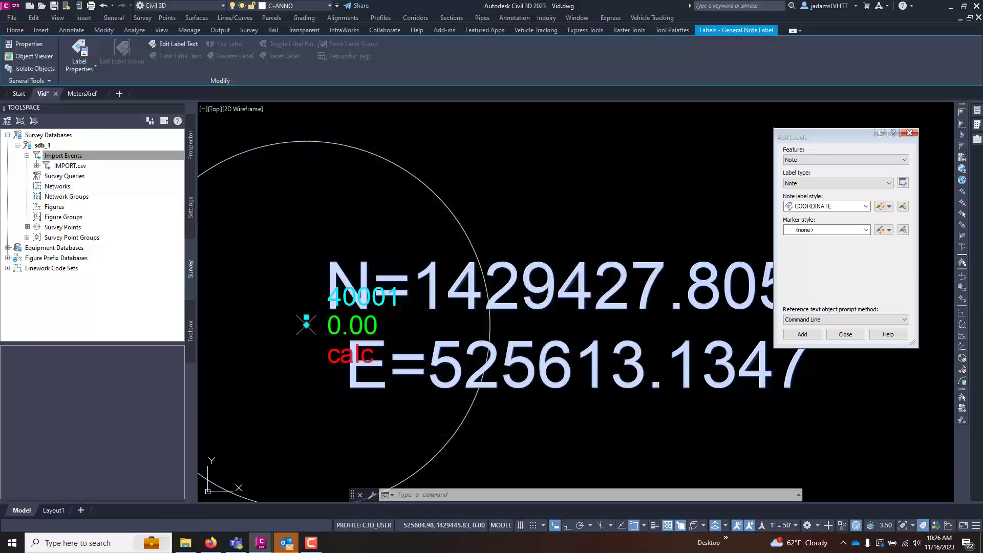
pyautogui.rightClick(67, 166)
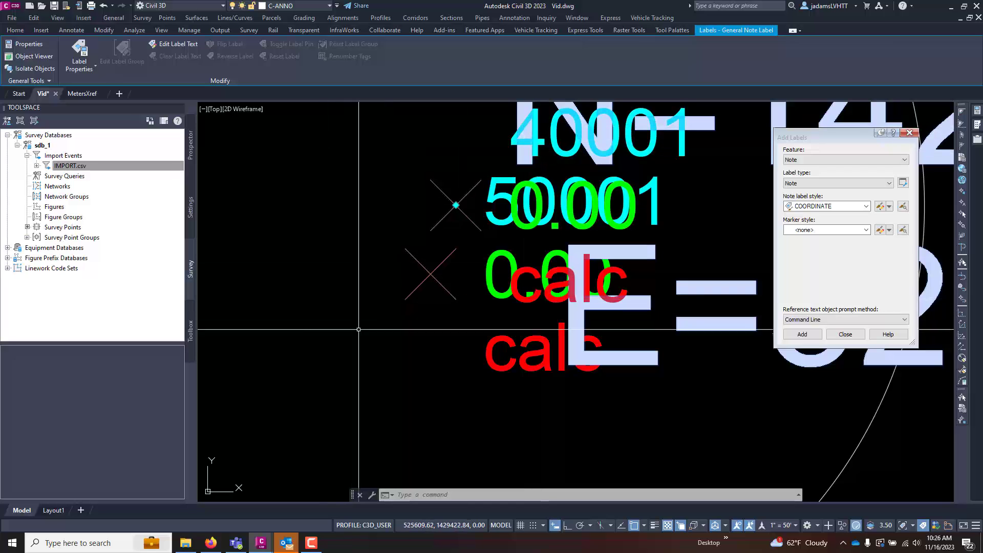
# Select the IMPORT.csv event, then move to the Vid drawing's Units and Zone settings
pyautogui.click(69, 166)
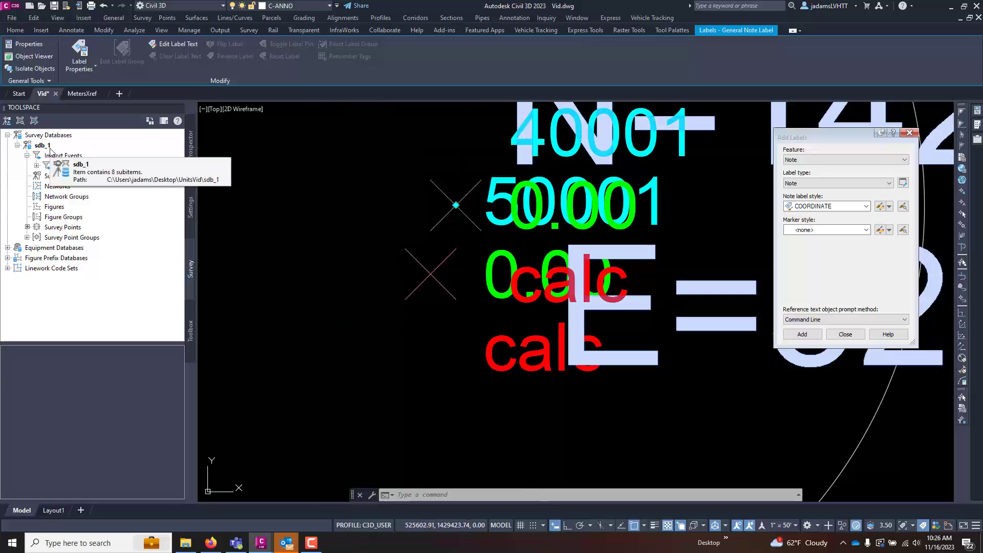
pyautogui.click(37, 156)
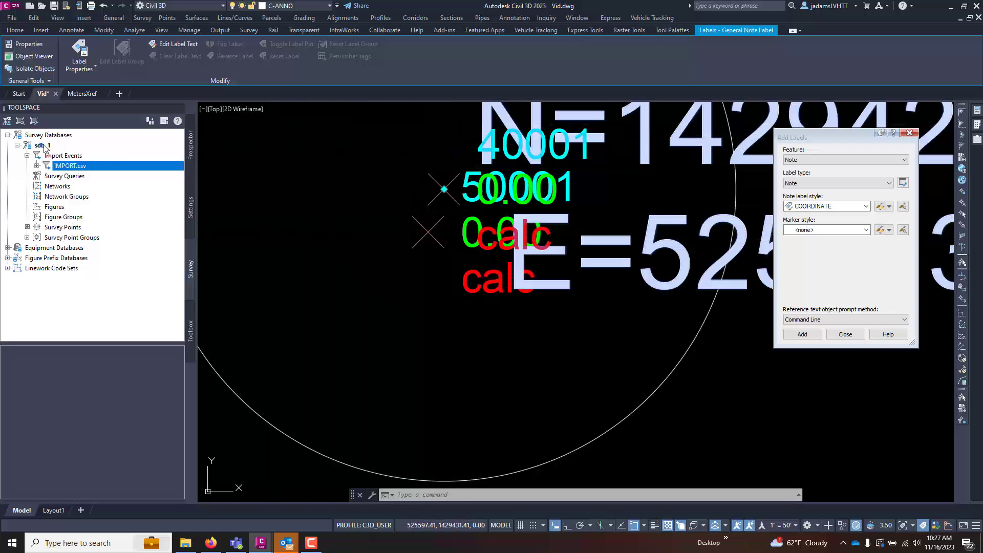
pyautogui.click(35, 146)
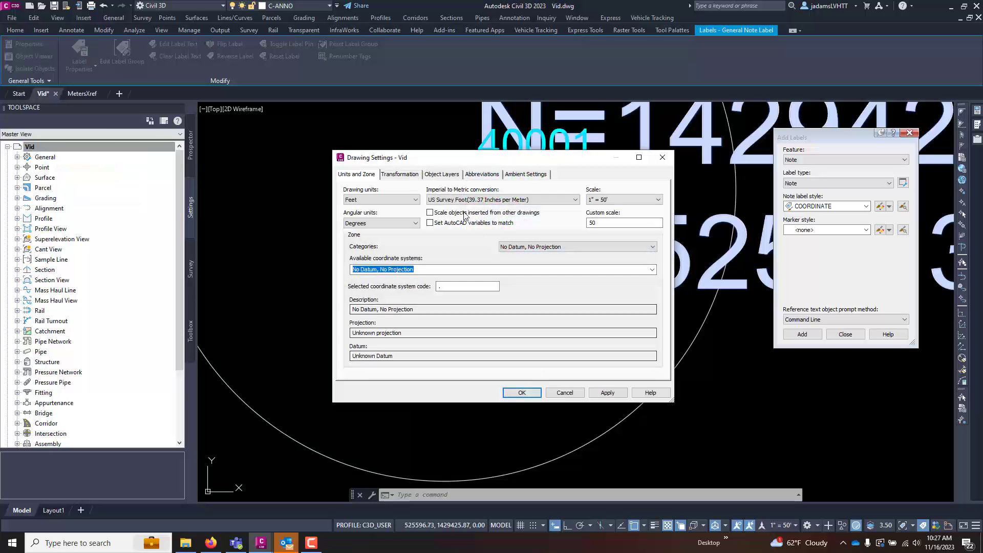
# Close Drawing Settings and remove IMPORT.csv's survey points from the drawing
pyautogui.click(573, 199)
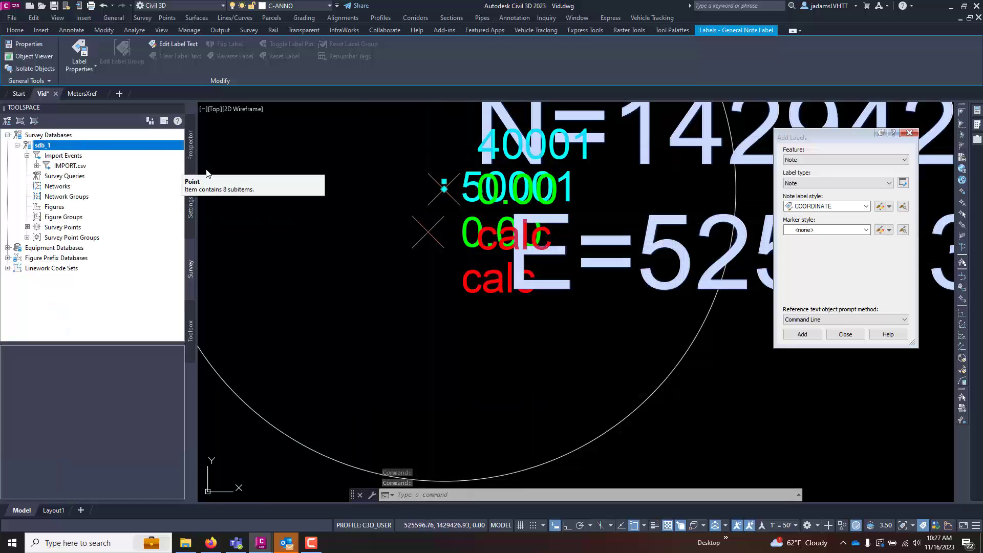
pyautogui.click(70, 166)
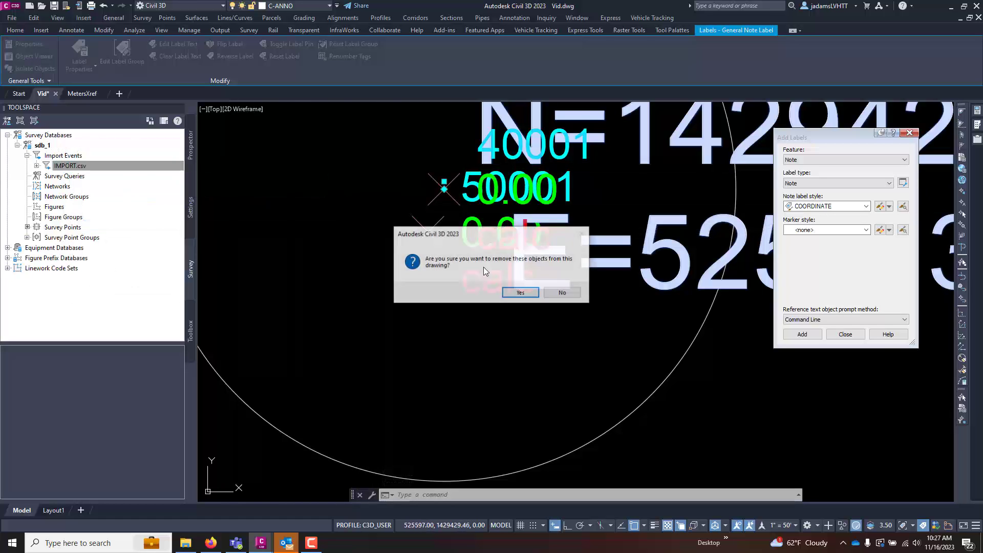
pyautogui.click(520, 293)
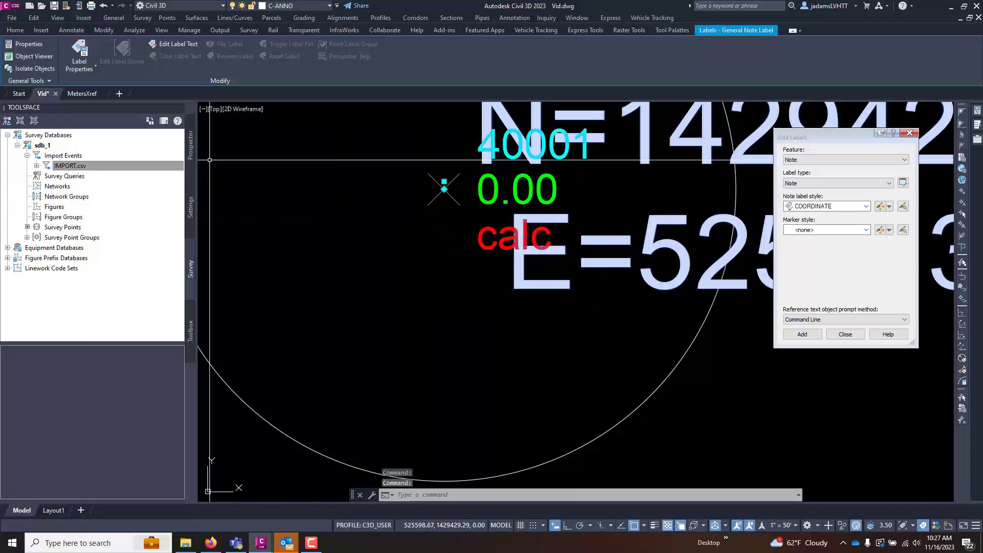
pyautogui.rightClick(69, 166)
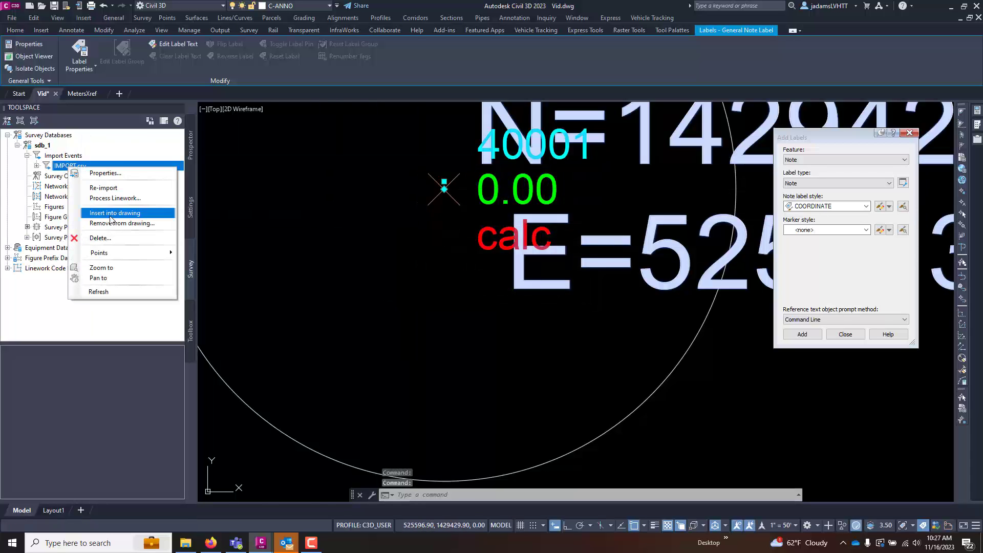
pyautogui.click(114, 213)
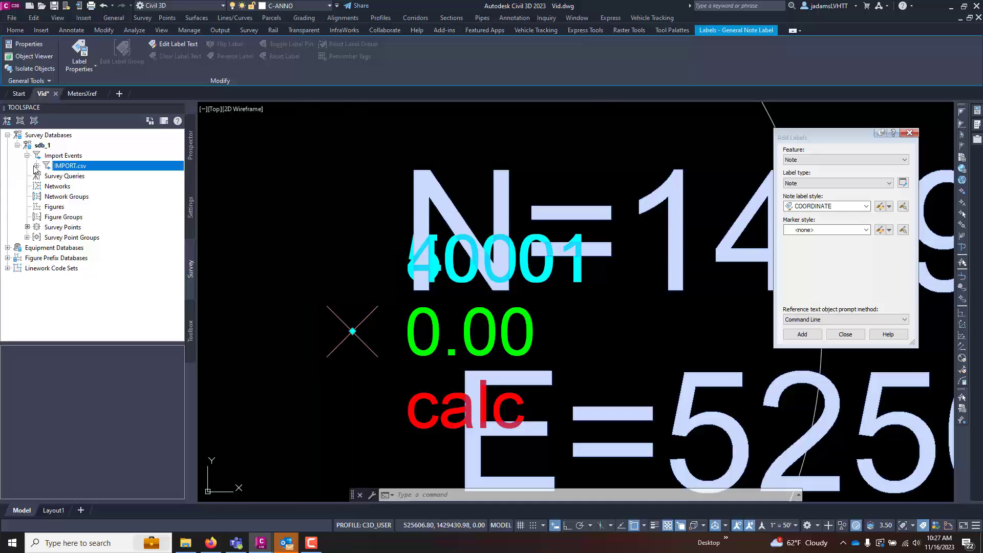
# Set the drawing's Imperial to Metric conversion to International Foot and relist IMPORT.csv's survey points
pyautogui.click(35, 166)
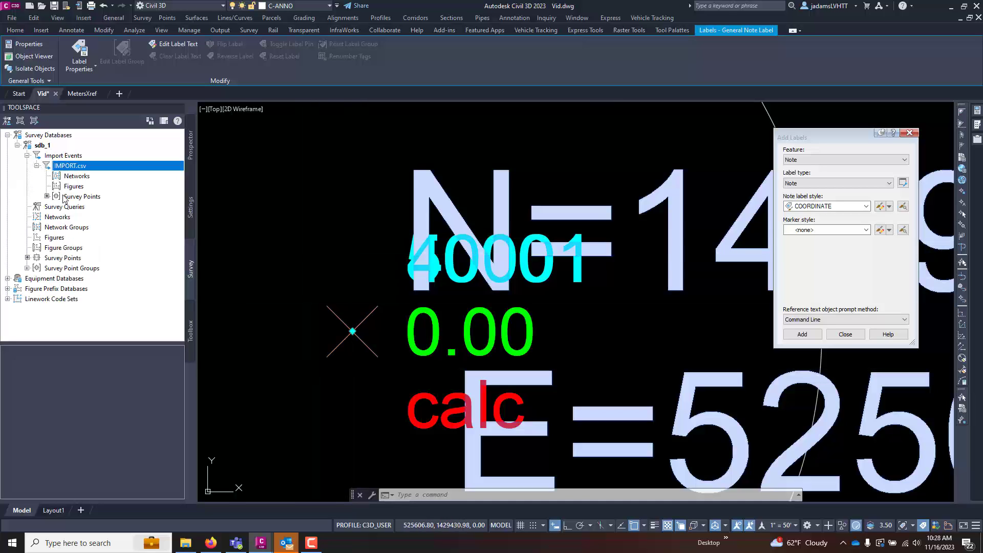
pyautogui.click(82, 196)
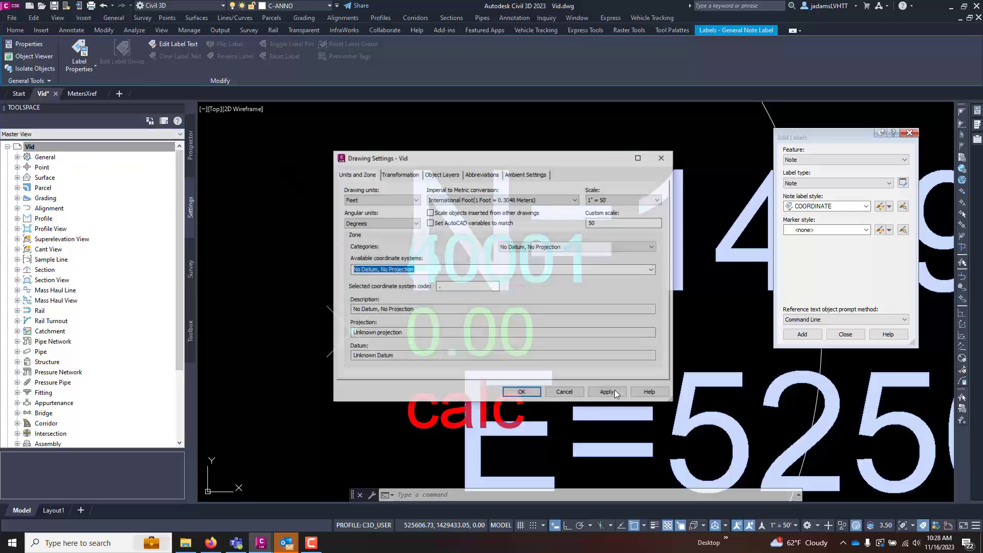
pyautogui.click(573, 200)
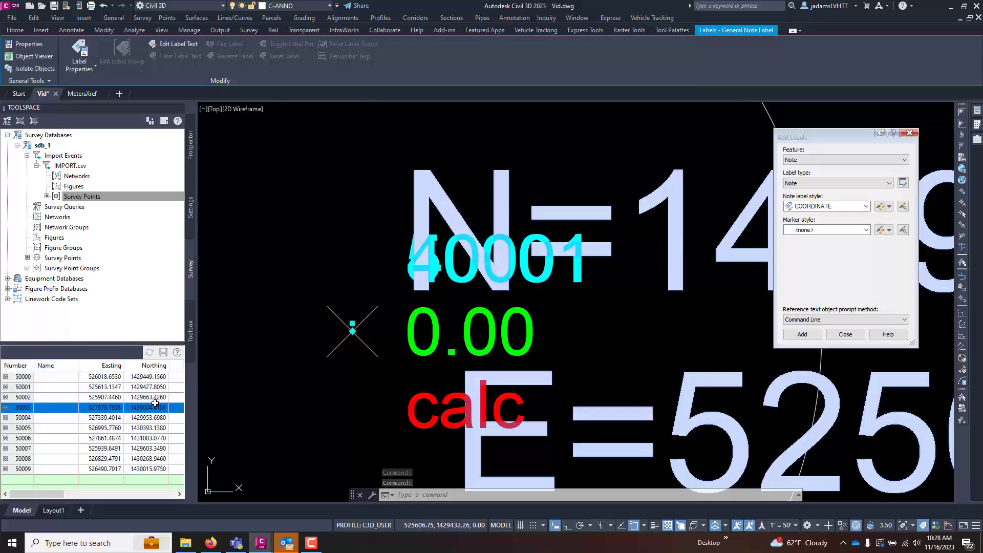
# Reinsert the IMPORT.csv survey points into the drawing so point 50001 lands on point 40001
pyautogui.click(70, 166)
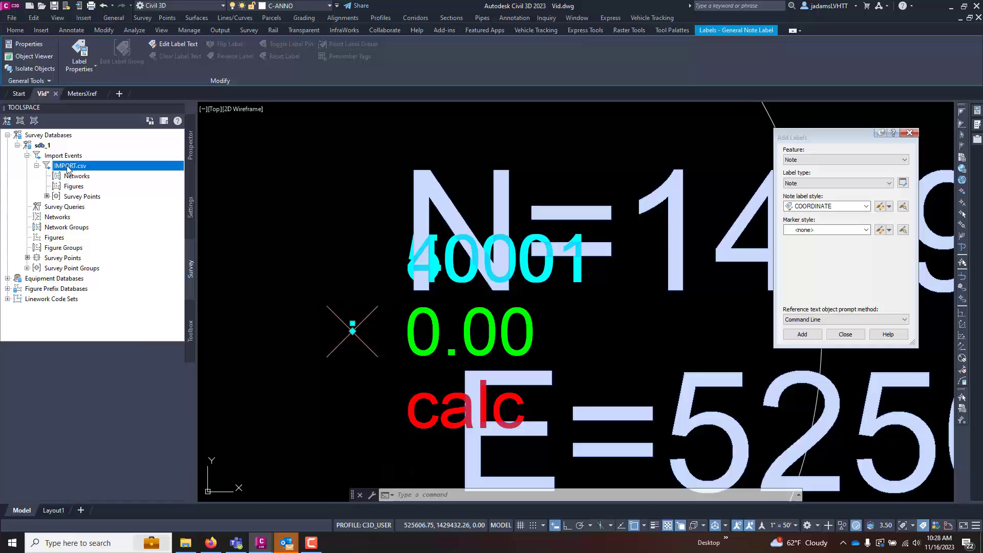
pyautogui.rightClick(69, 166)
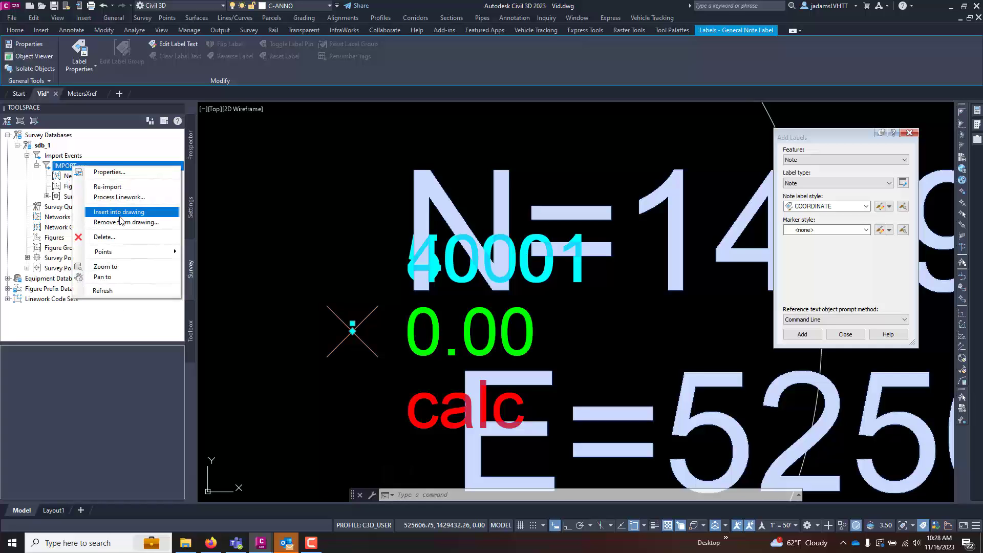
pyautogui.click(119, 211)
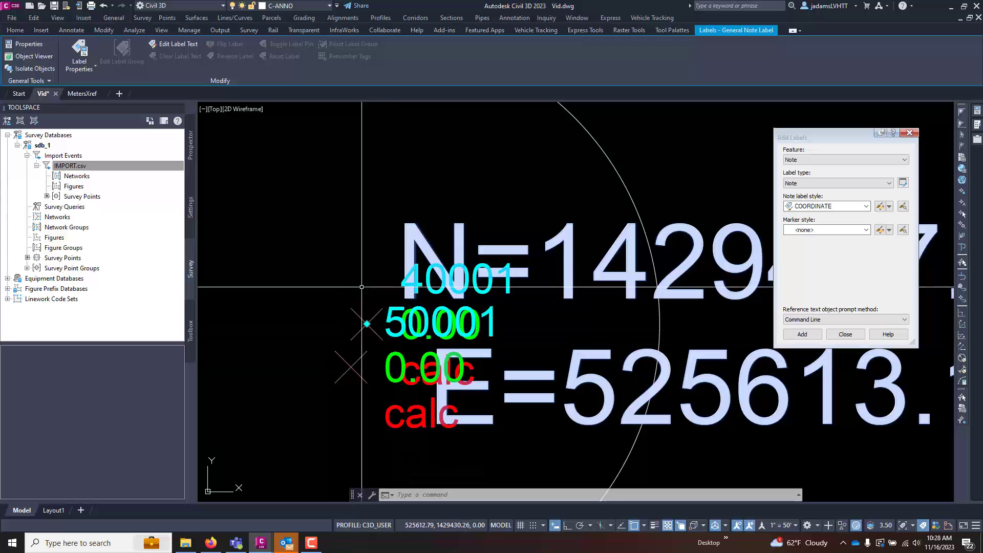
pyautogui.click(69, 165)
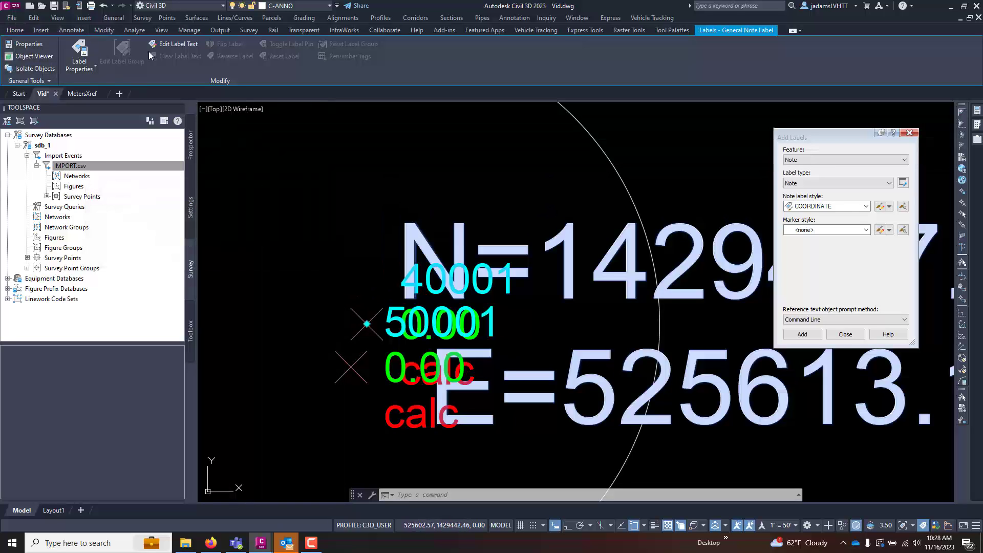
pyautogui.moveTo(325, 158)
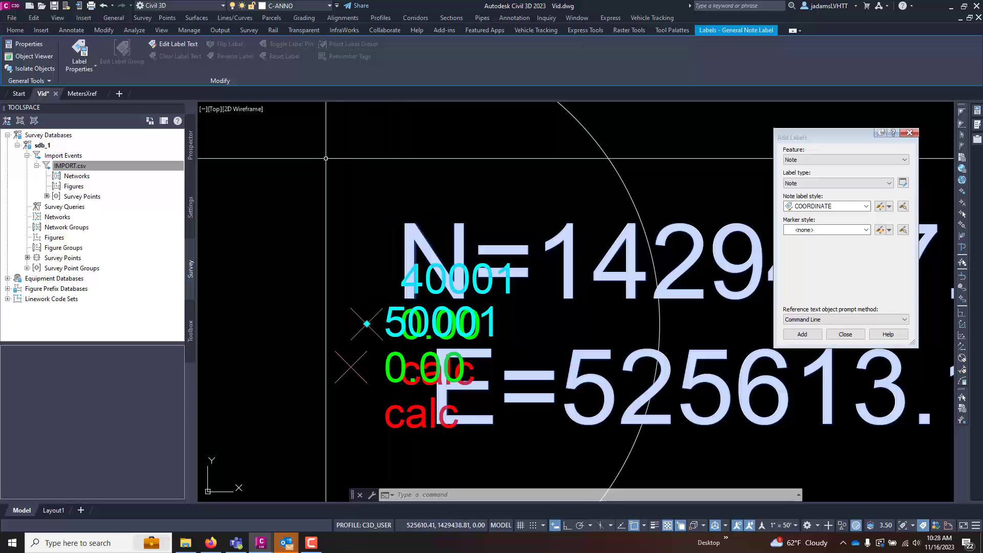